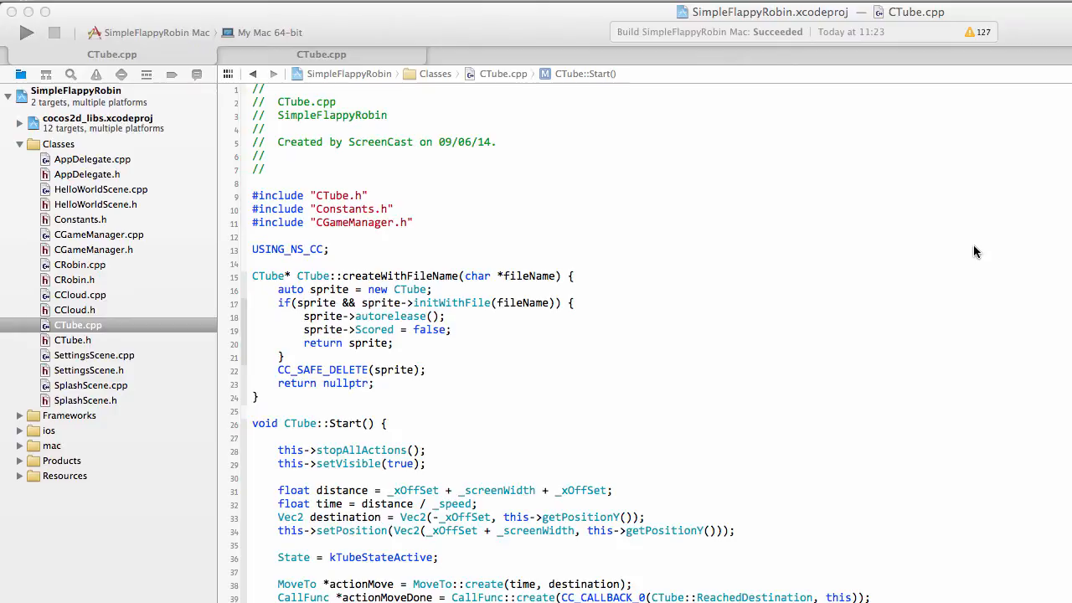
mouse_move(116, 214)
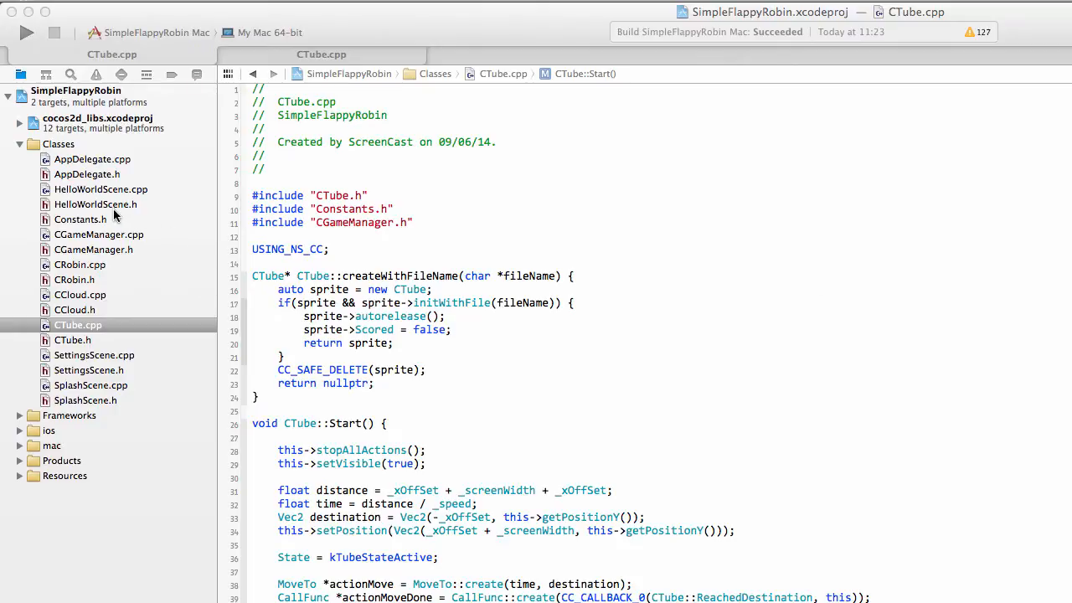
- Open HelloWorldScene.h from the Project Navigator
left_click(95, 204)
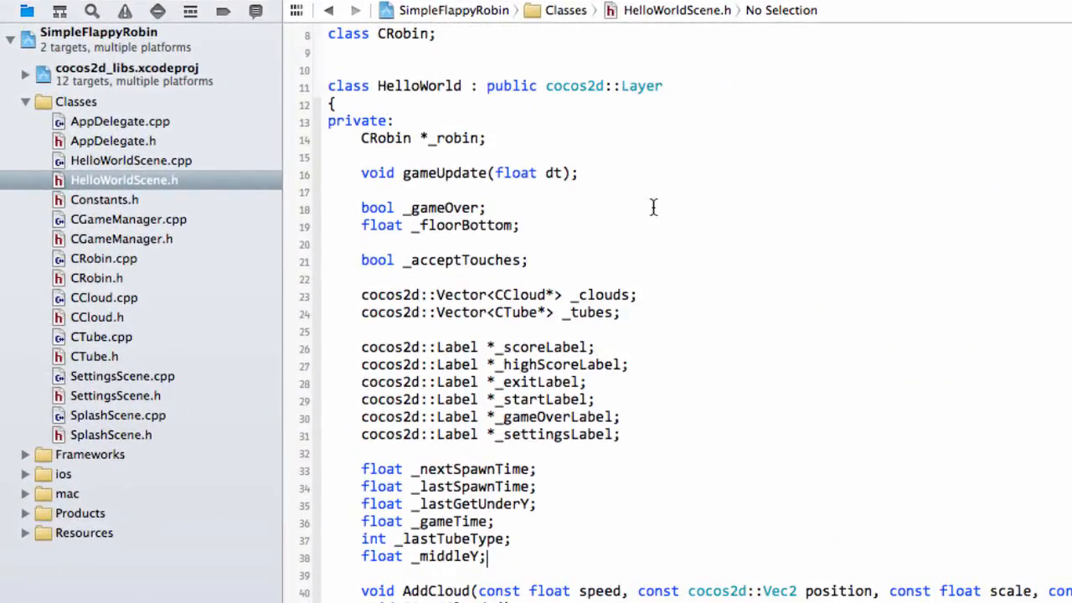
- Add 'float _gameScore;' below 'float _middleY;' in HelloWorldScene.h's private section
scroll("down", 3)
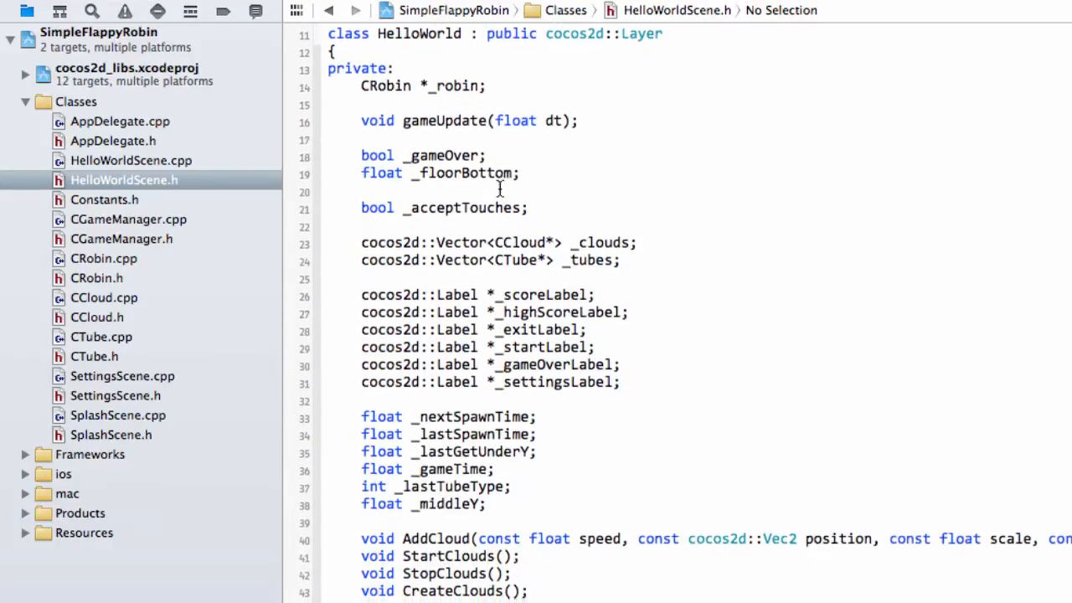
scroll("down", 3)
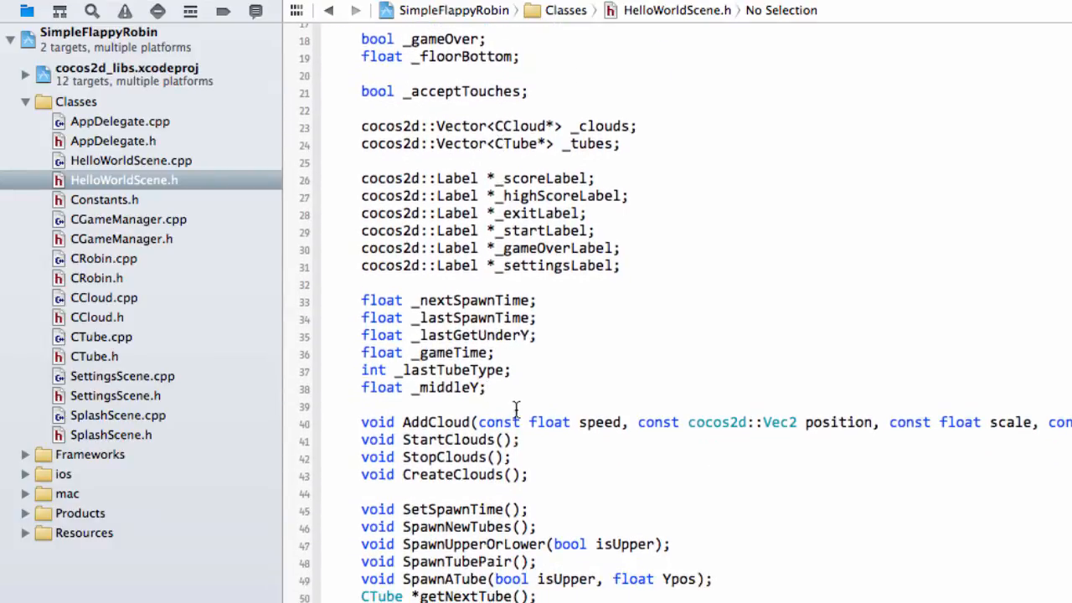
type("float")
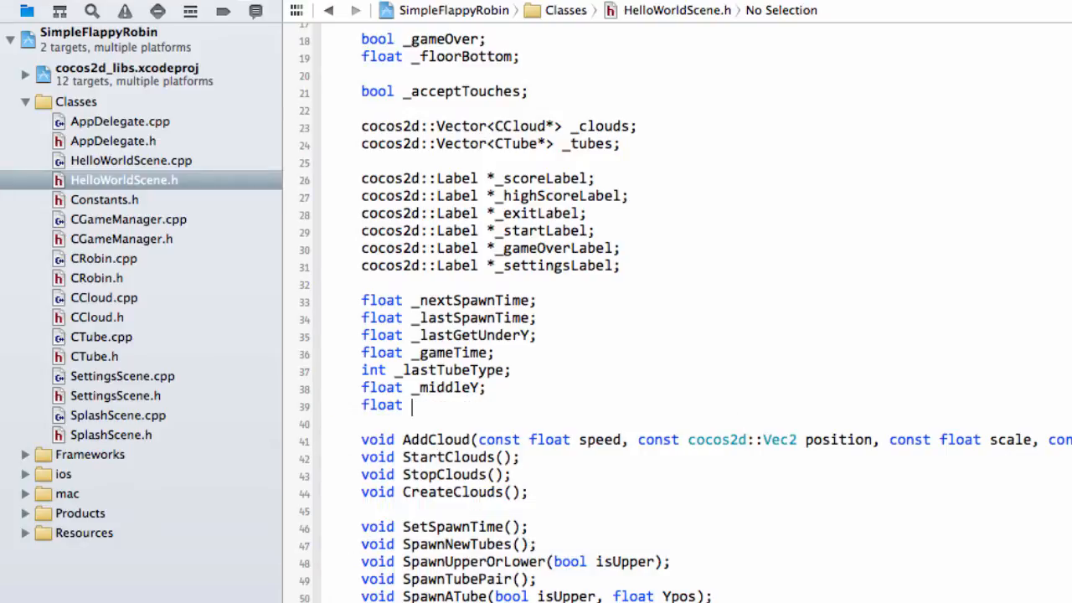
type("_gameSc")
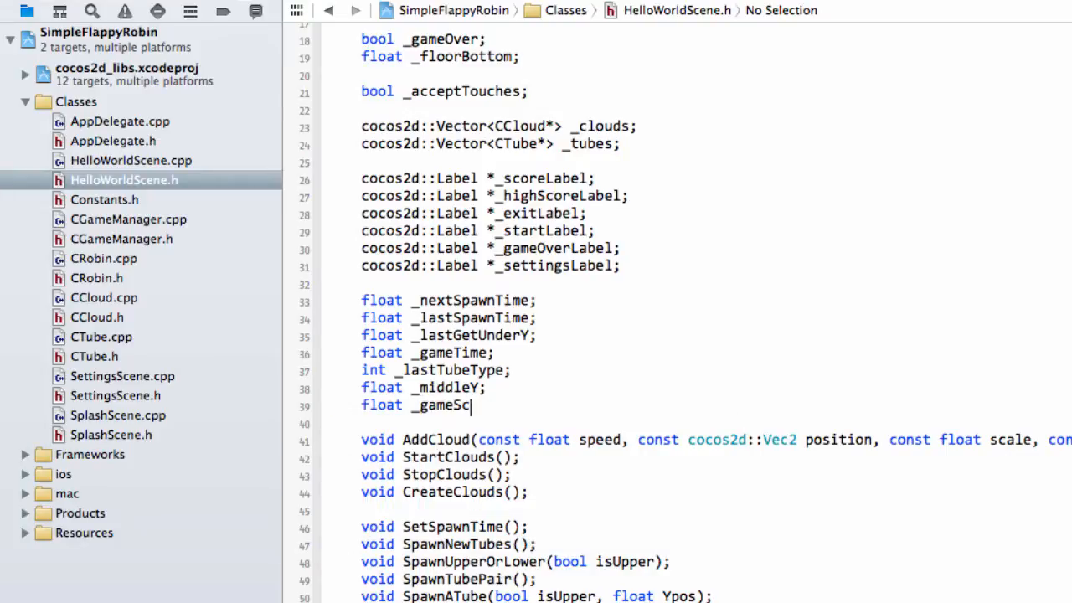
type("ore;")
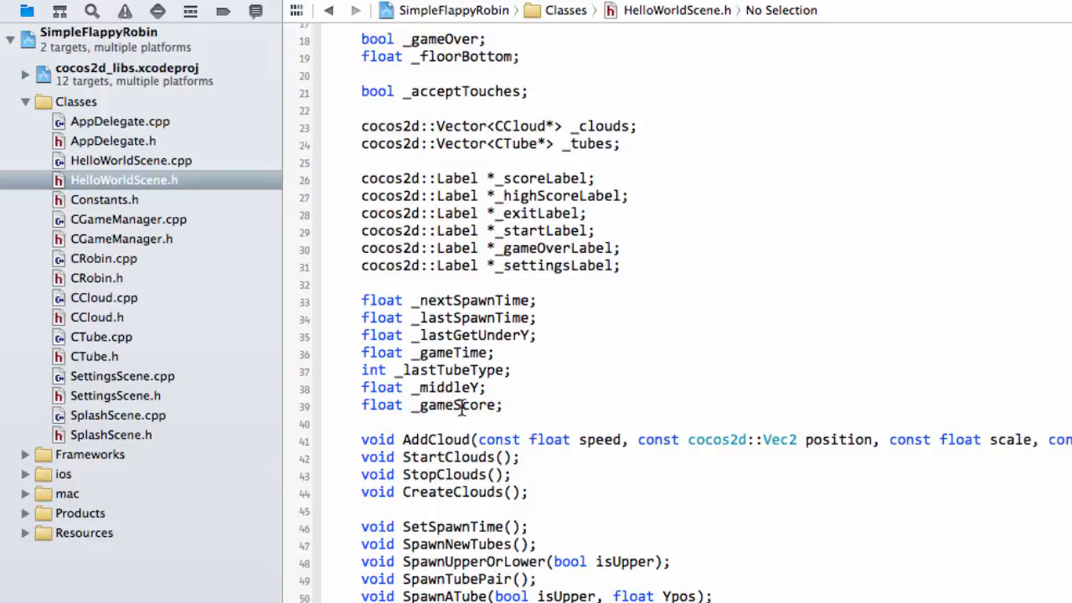
- Open HelloWorldScene.cpp and add '_gameScore = 0;' after CreateClouds() in init()
left_click(131, 160)
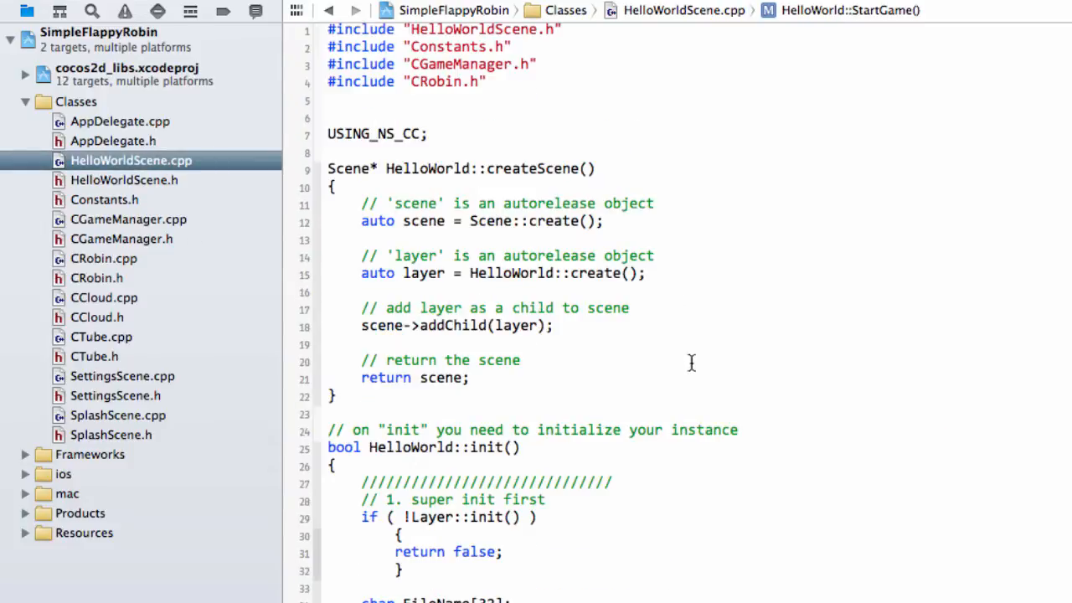
scroll("down", 3)
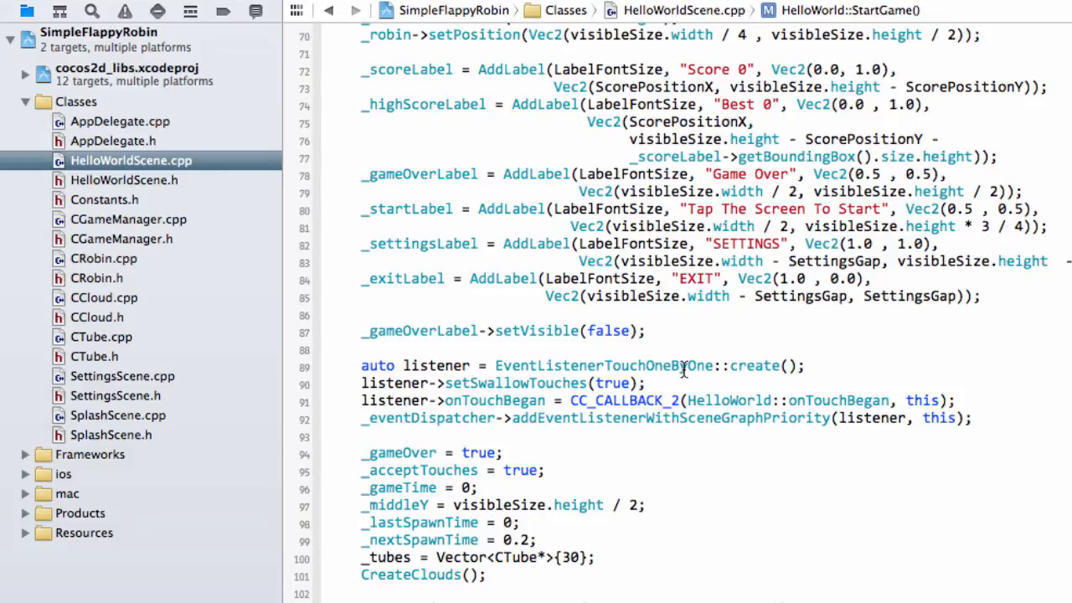
mouse_move(652, 414)
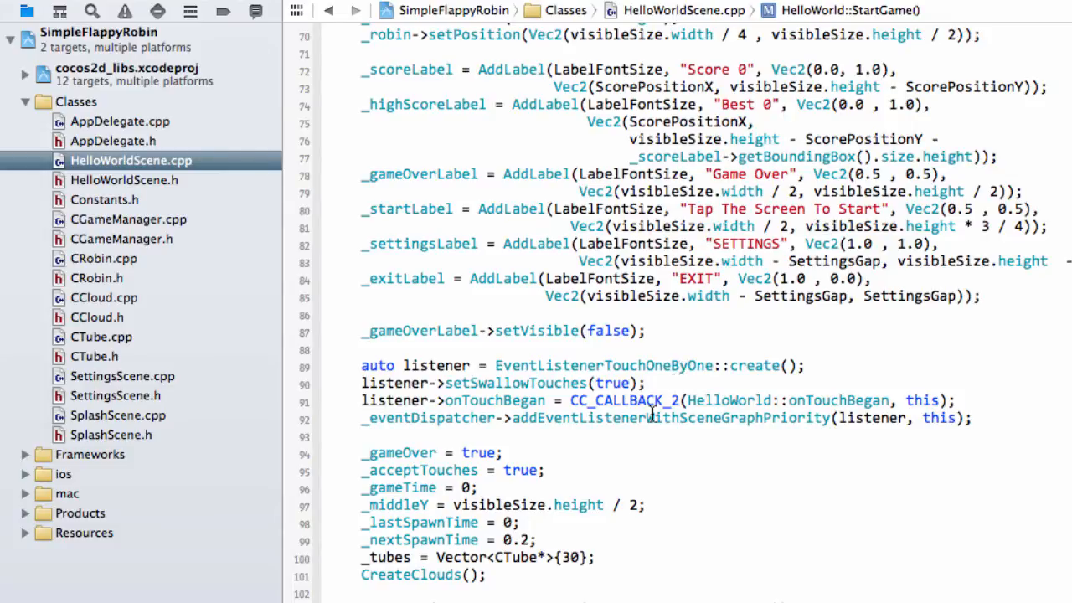
scroll("down", 3)
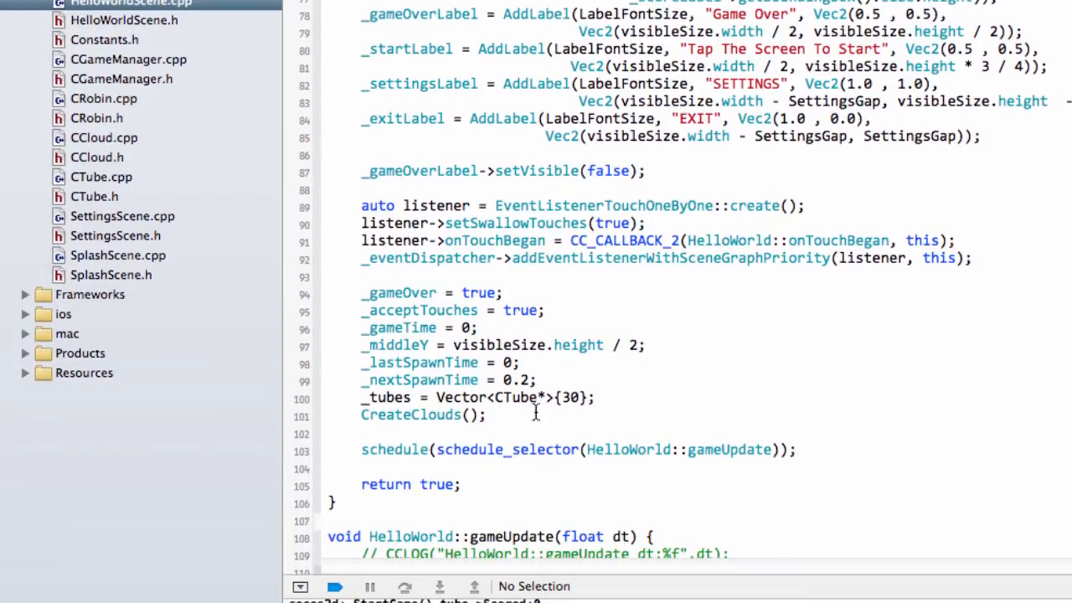
type("_gameScore")
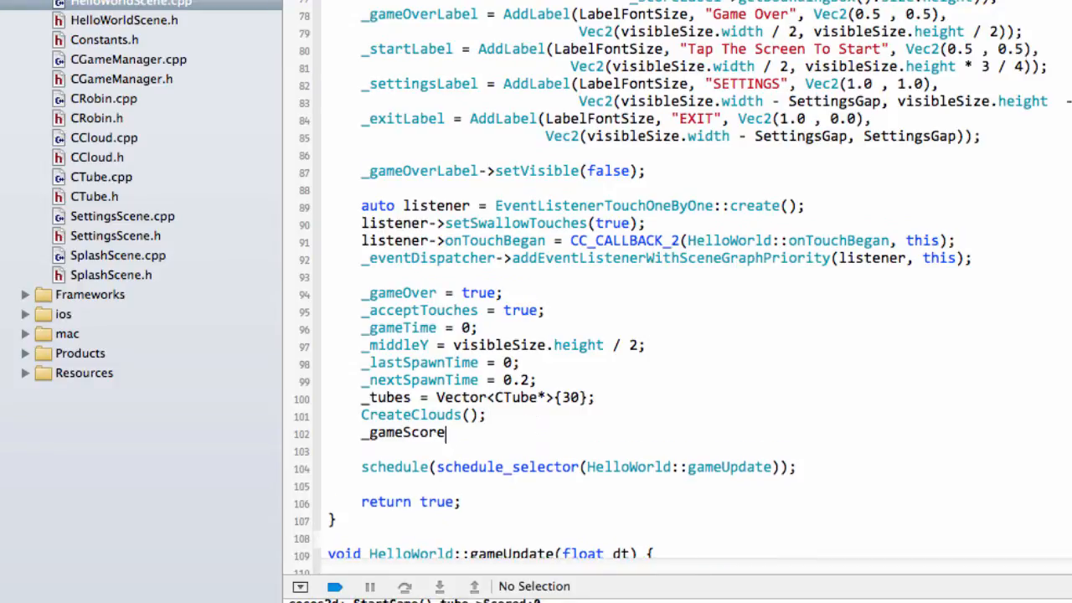
type("= 0;")
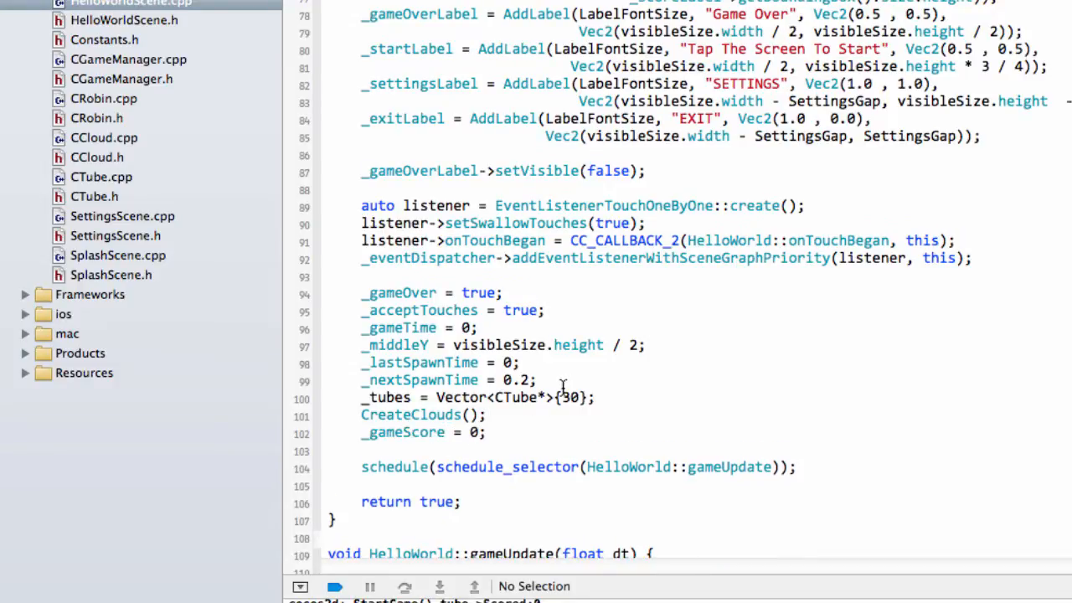
- Scroll down to review the later functions in HelloWorldScene.cpp
scroll("down", 3)
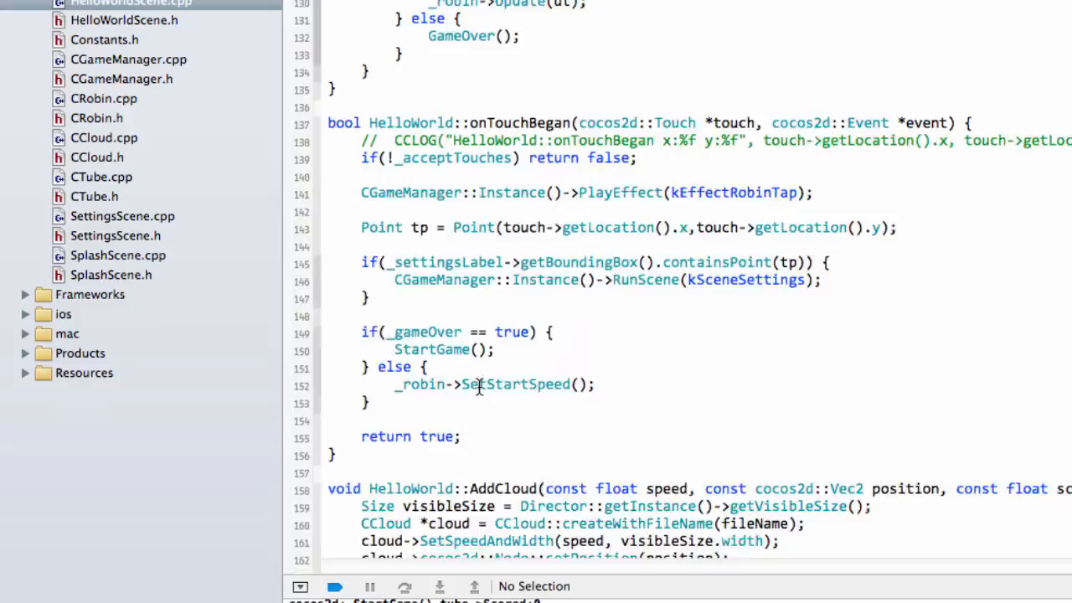
scroll("down", 3)
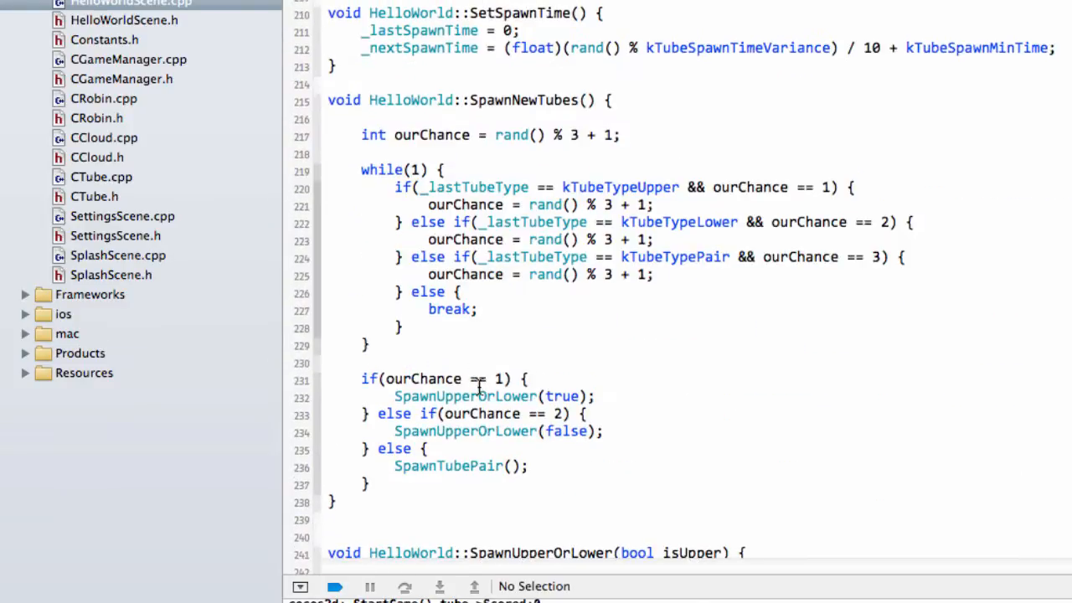
scroll("down", 3)
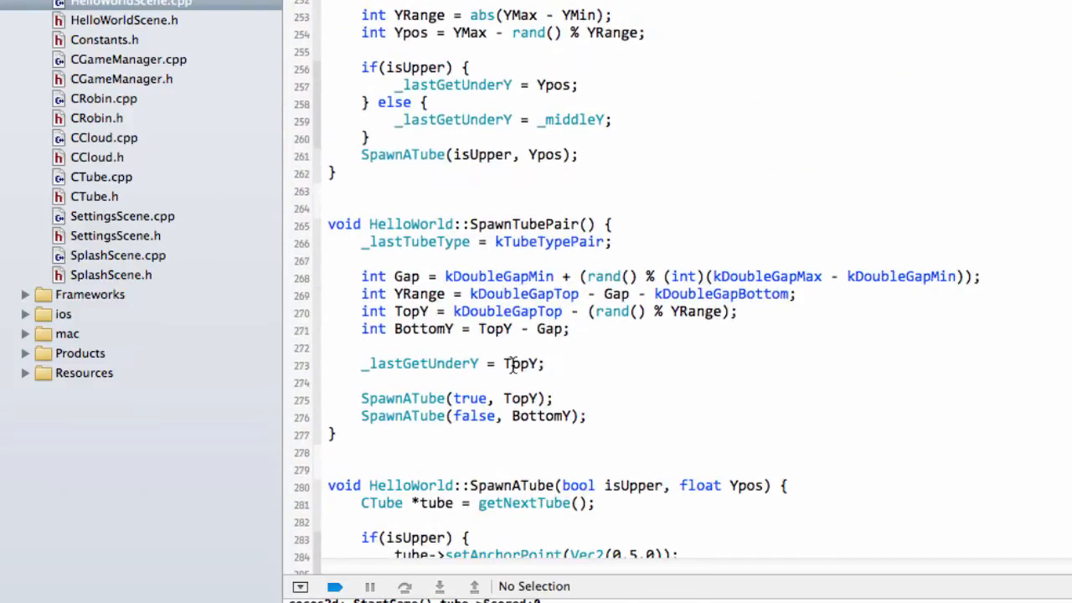
scroll("down", 3)
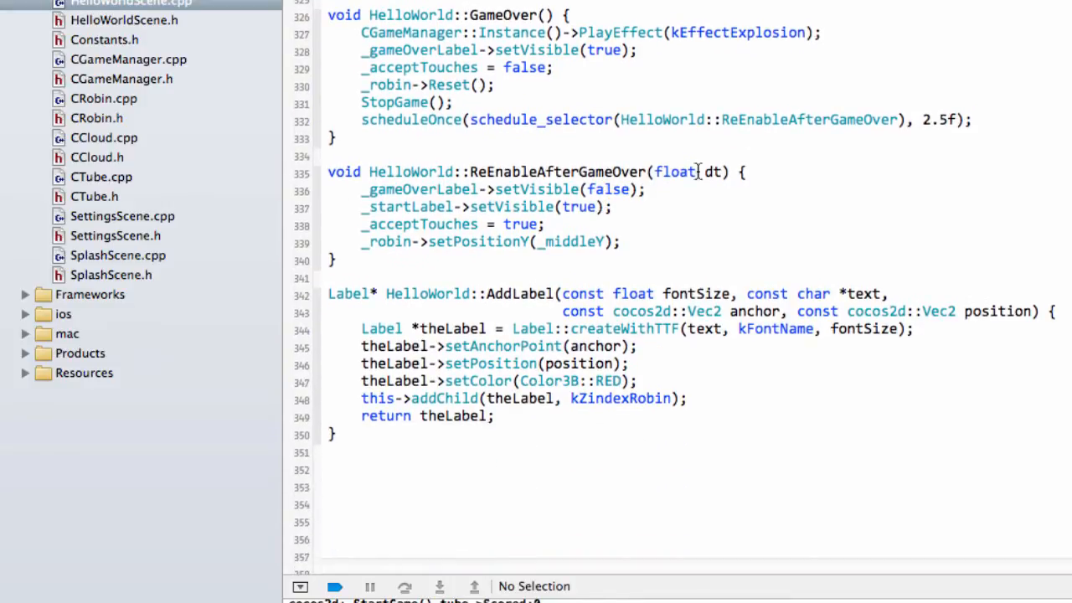
- Insert '_gameScore = 0;' at the top of ReEnableAfterGameOver and select its name
type("_gameScore")
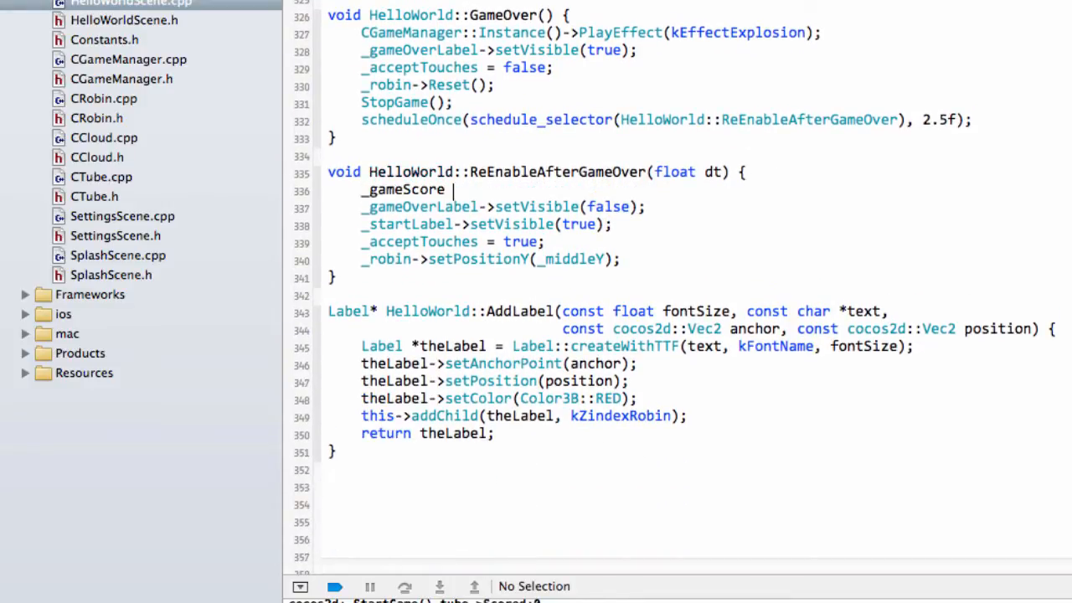
type("= 0;")
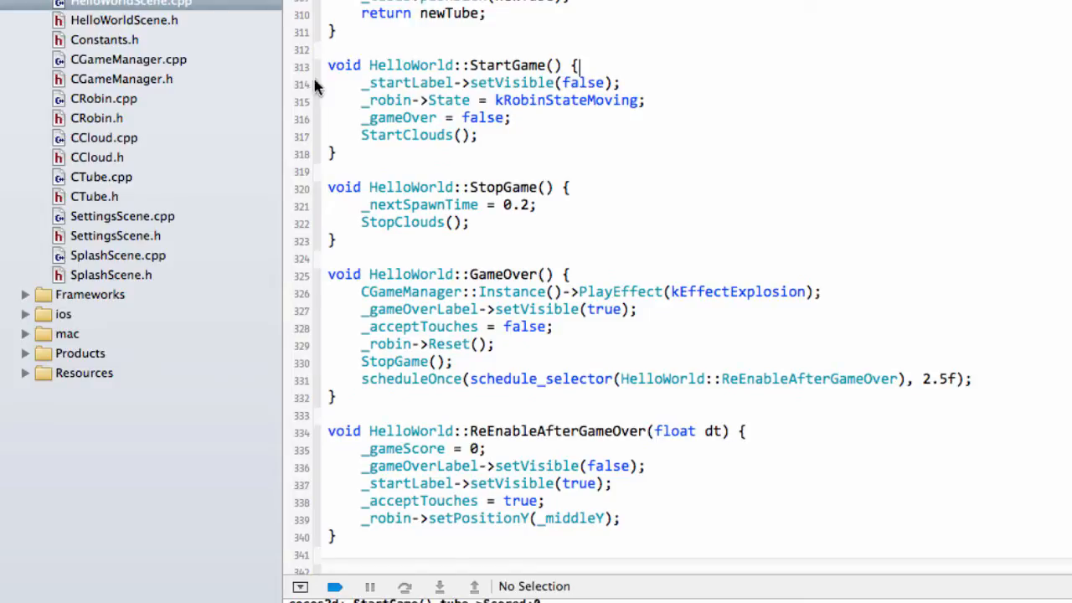
mouse_move(641, 382)
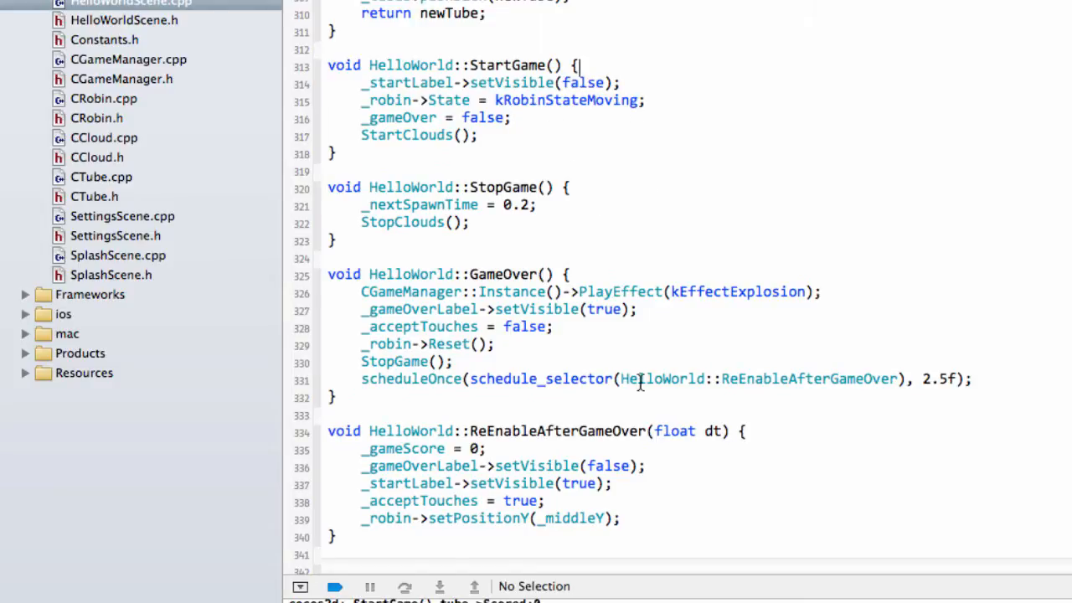
double_click(557, 431)
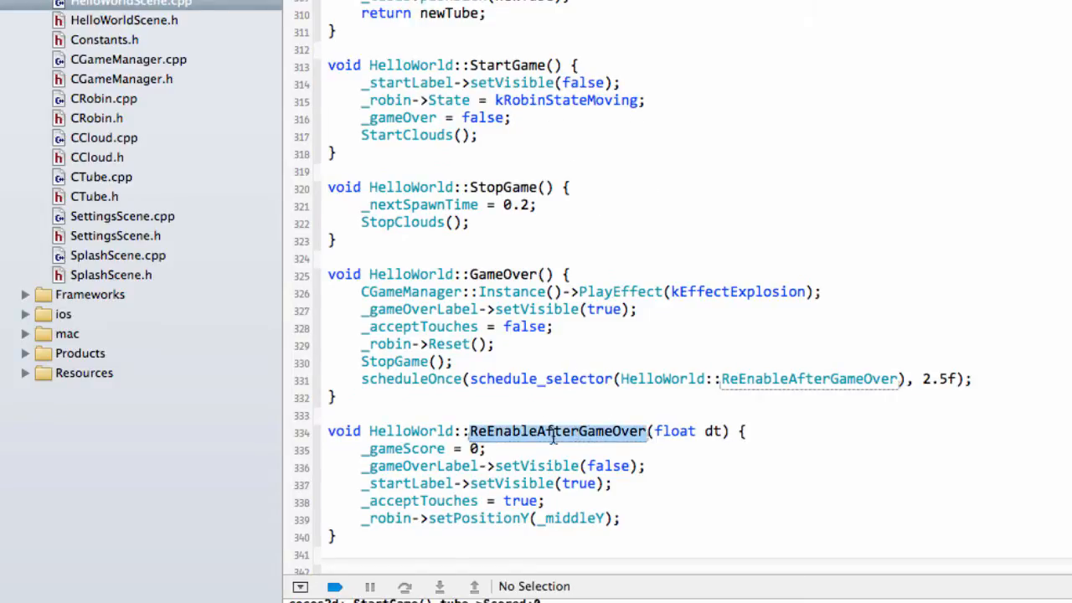
mouse_move(616, 419)
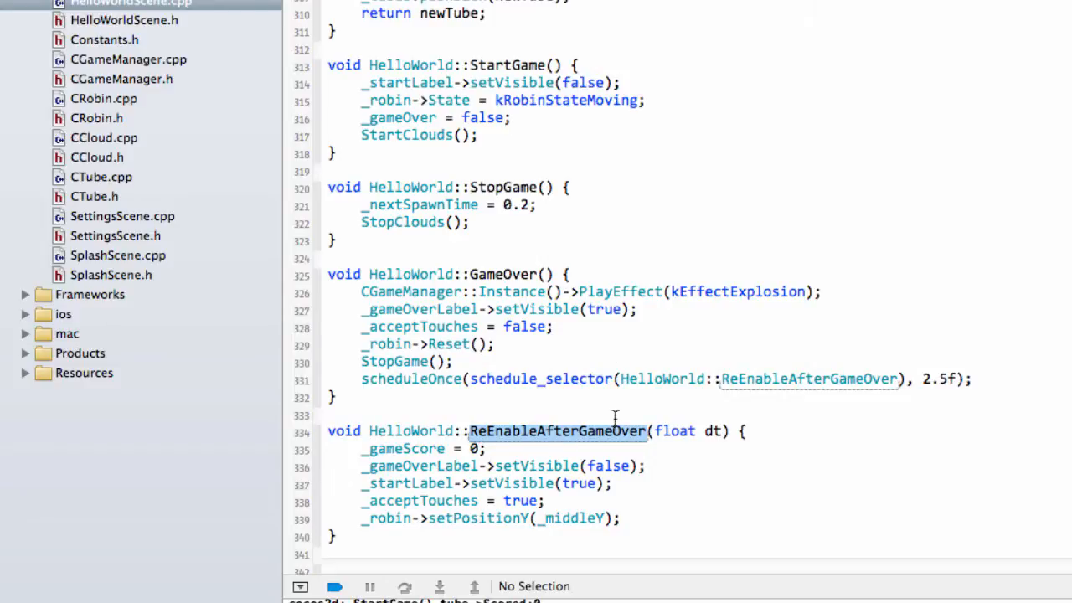
mouse_move(540, 167)
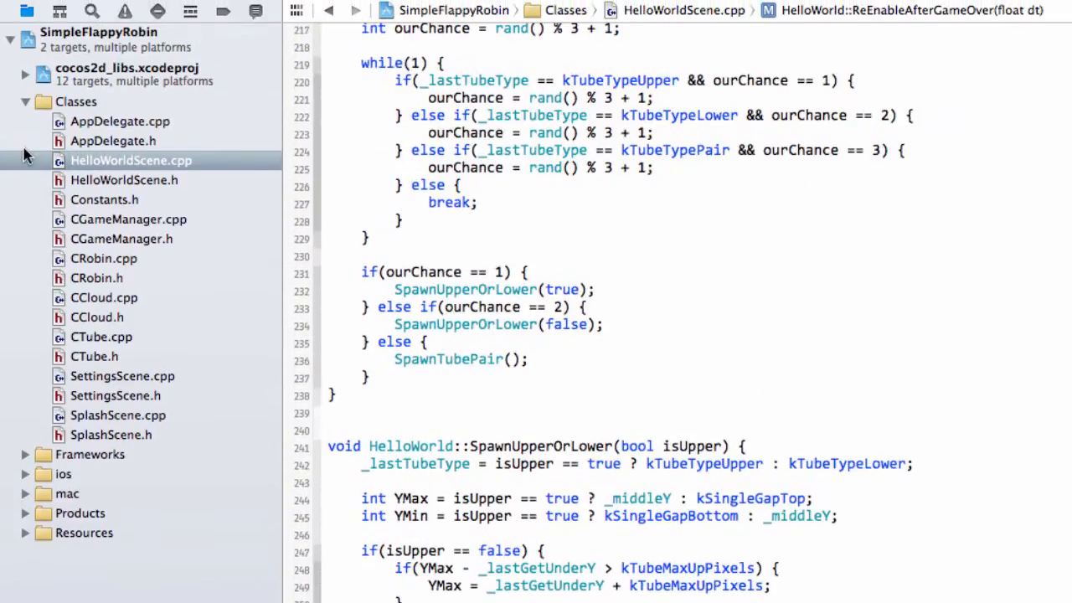
- Add 'void UpdateScoreLabel();' after the AddLabel declaration in HelloWorldScene.h
left_click(124, 179)
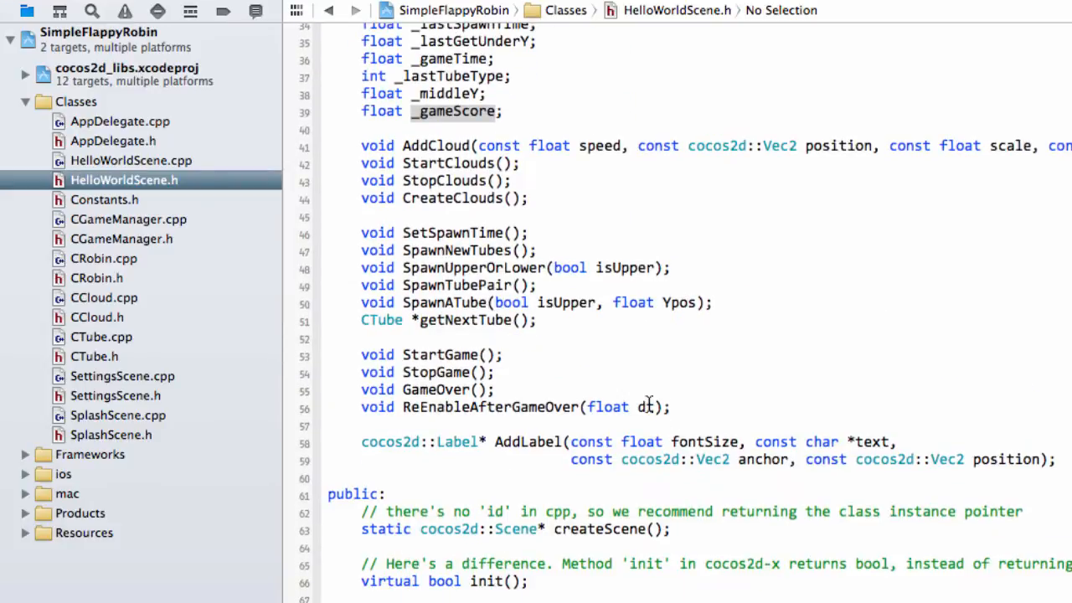
scroll("down", 3)
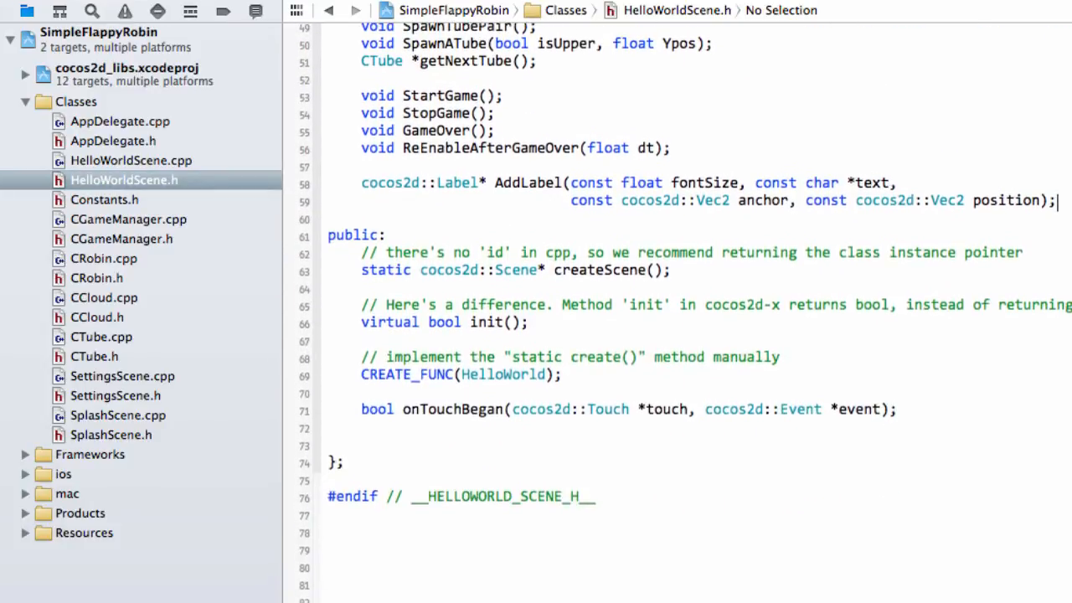
type("void Udo")
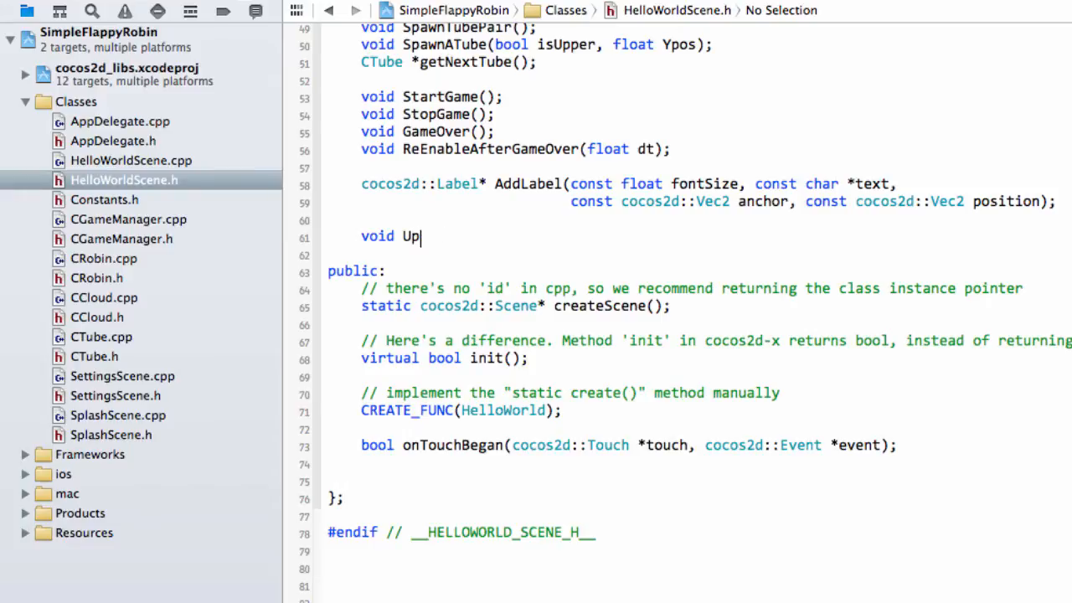
type("dateScotr")
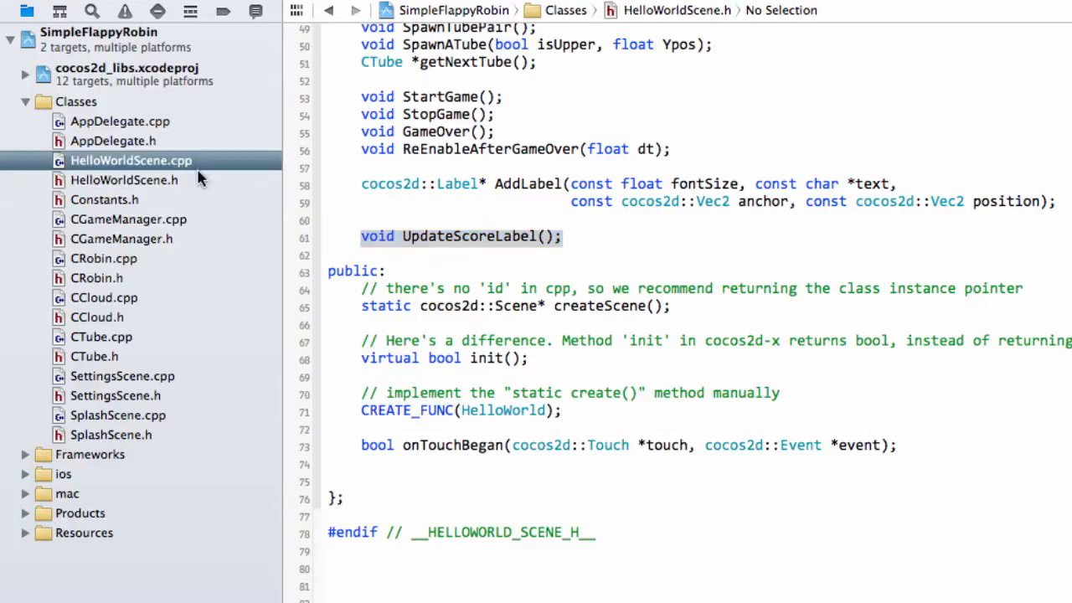
- Add an empty UpdateScoreLabel function to HelloWorldScene.cpp
left_click(131, 160)
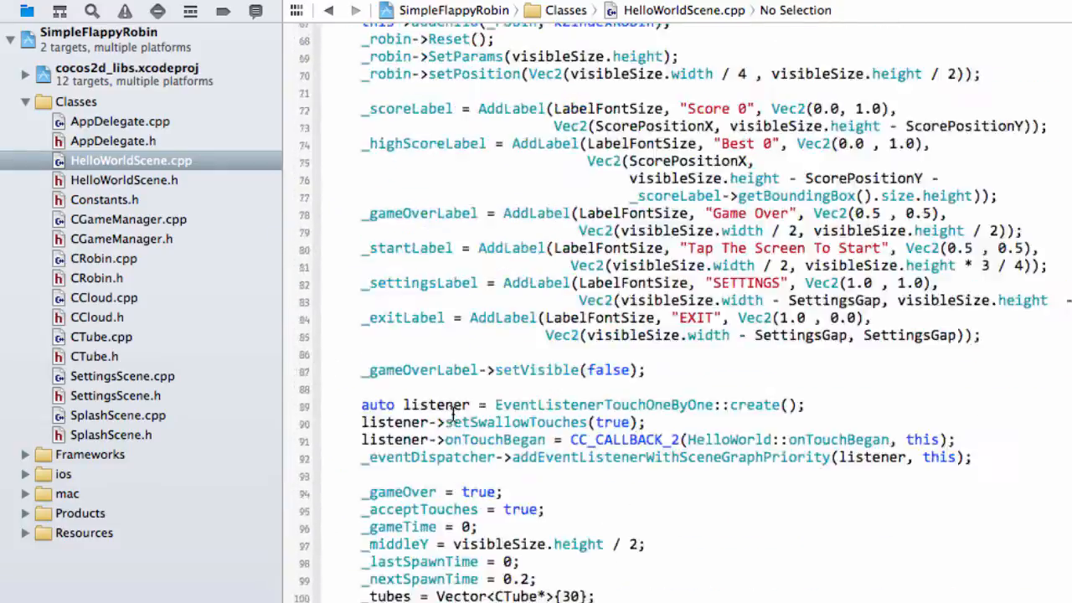
scroll("down", 3)
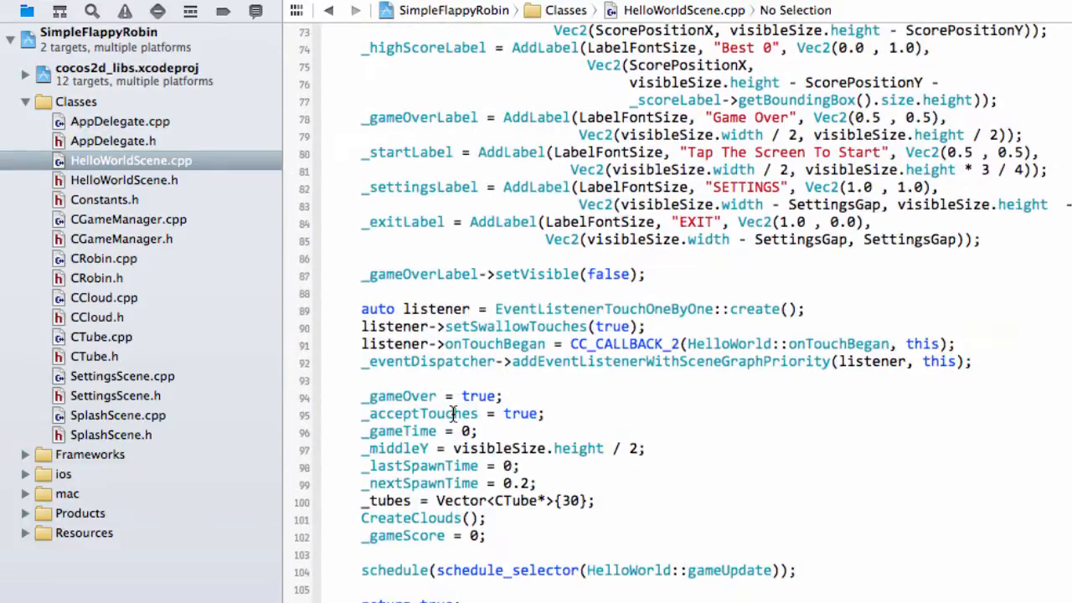
scroll("down", 3)
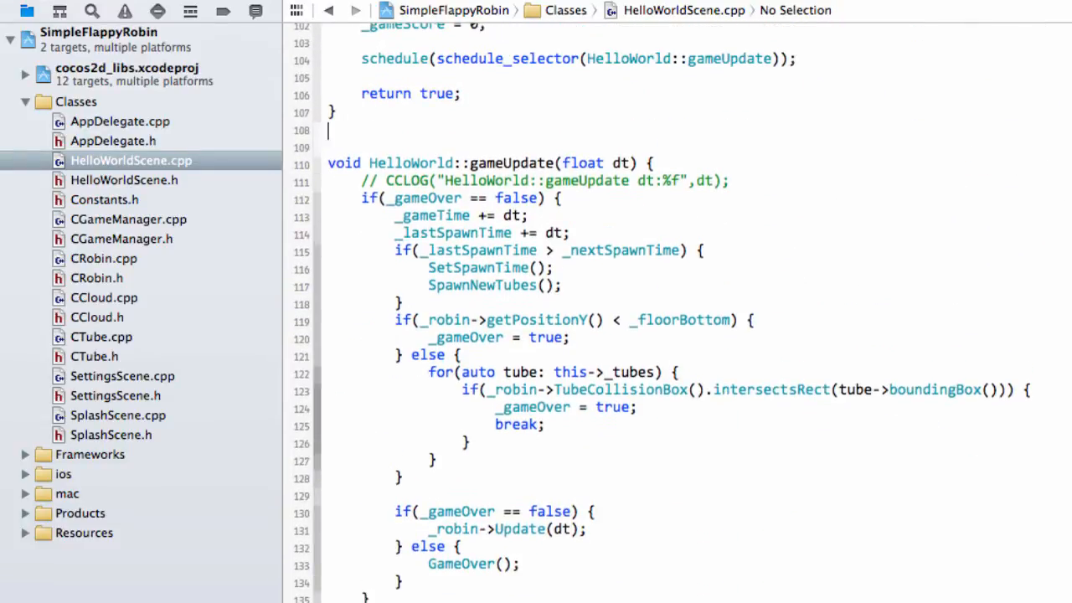
type("void UpdateScoreLabel() }")
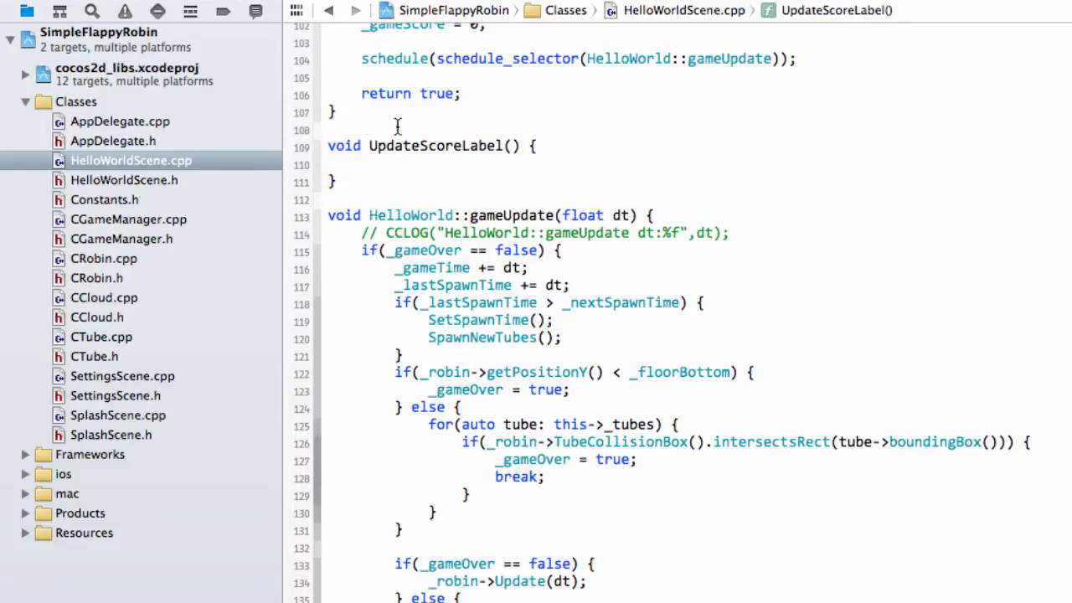
double_click(410, 216)
type("HelloWorld::")
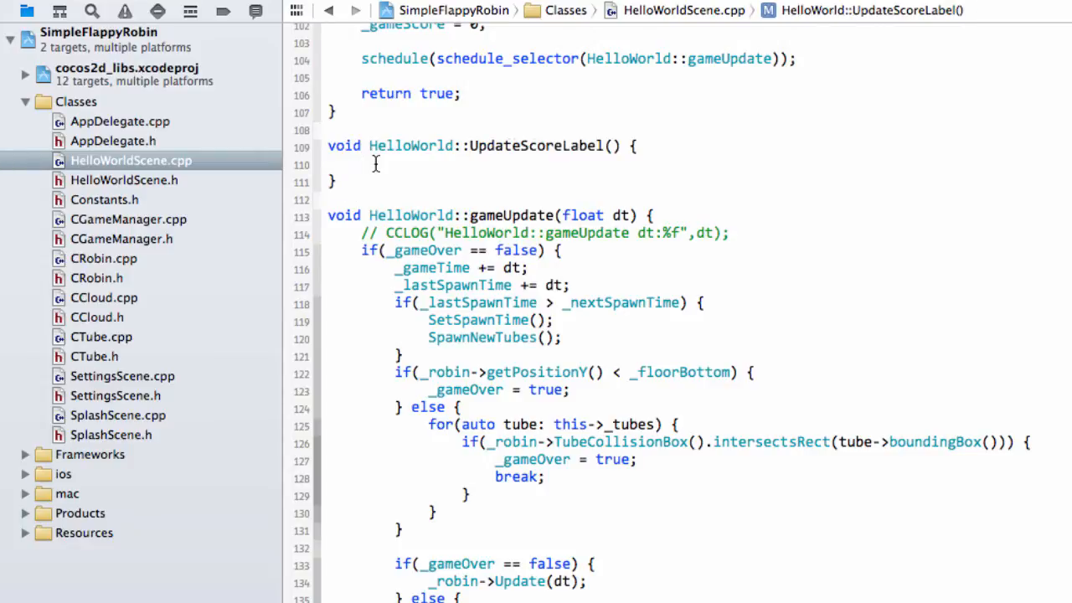
- Declare a 64-character 'char ScoreString[64];' buffer inside UpdateScoreLabel
type("char Sc")
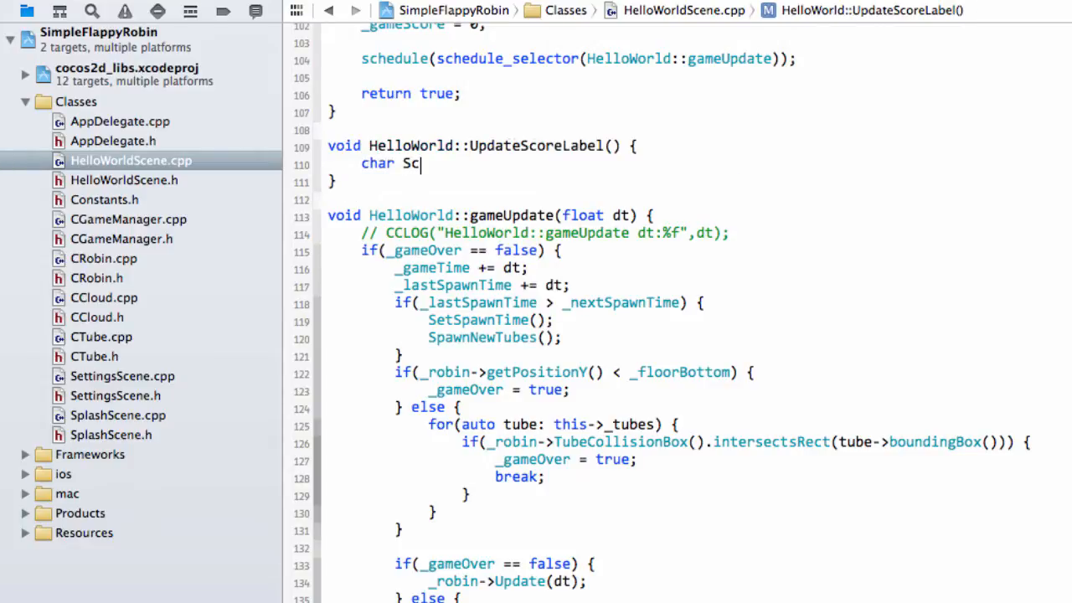
type("oreString")
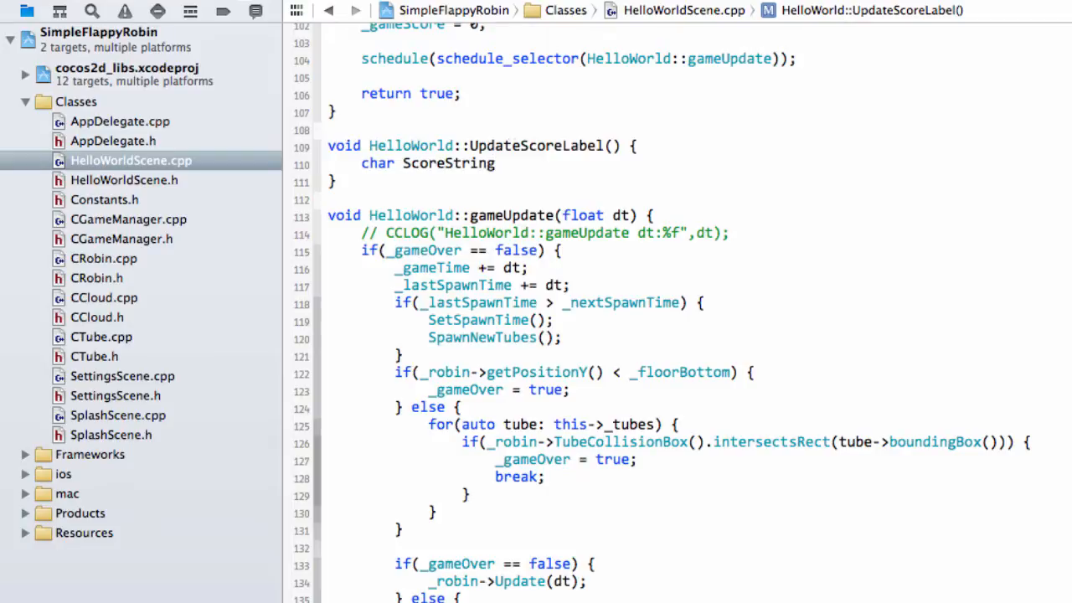
type("[]")
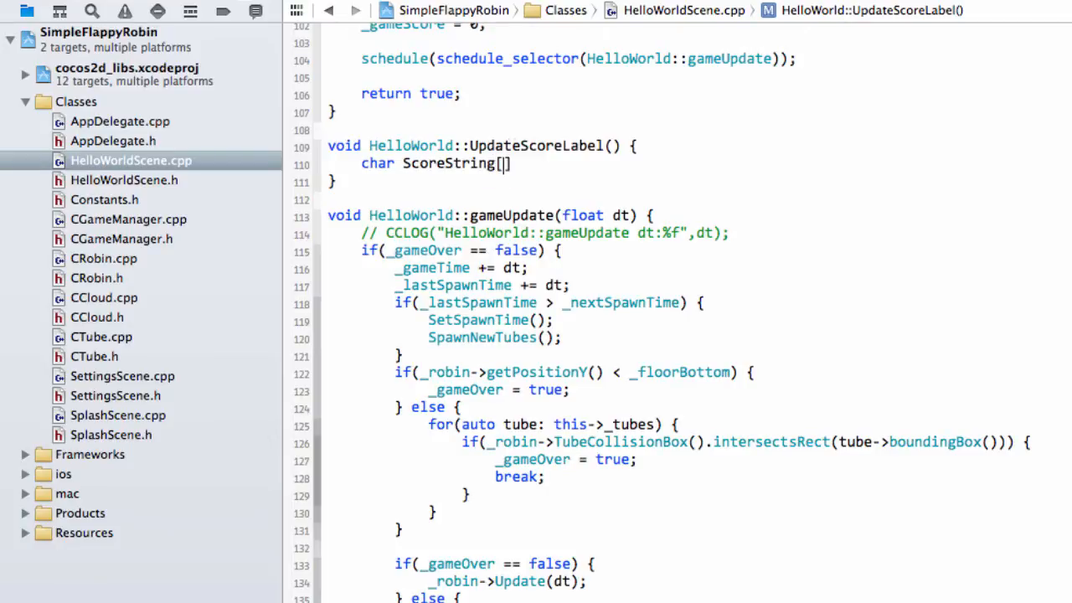
type("64];")
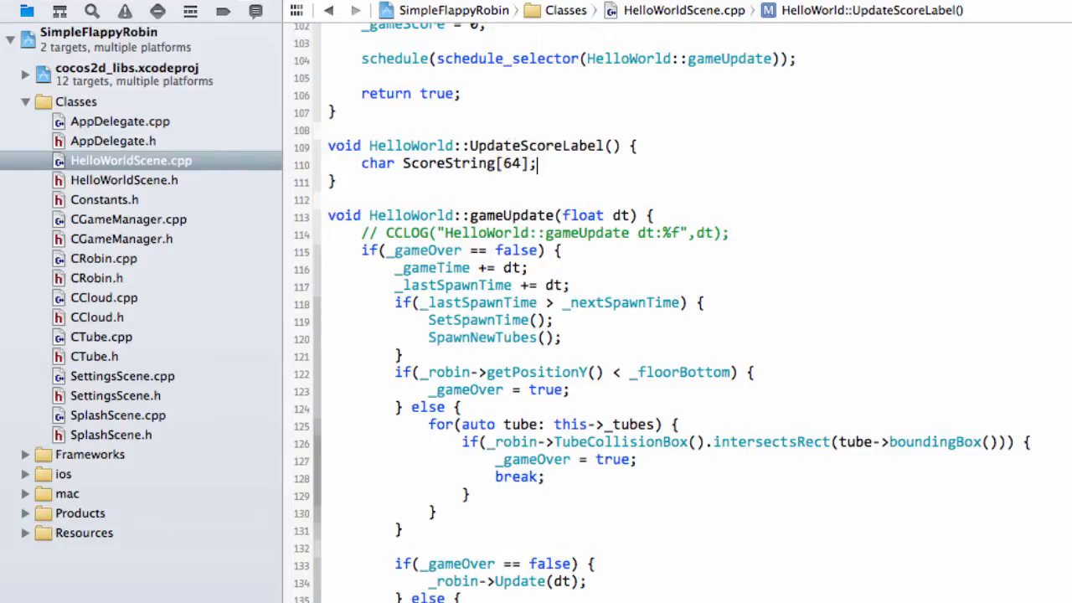
- Format _gameScore into ScoreString with sprintf using "Score %d"
type("sprintf(char *, const char *, ...")
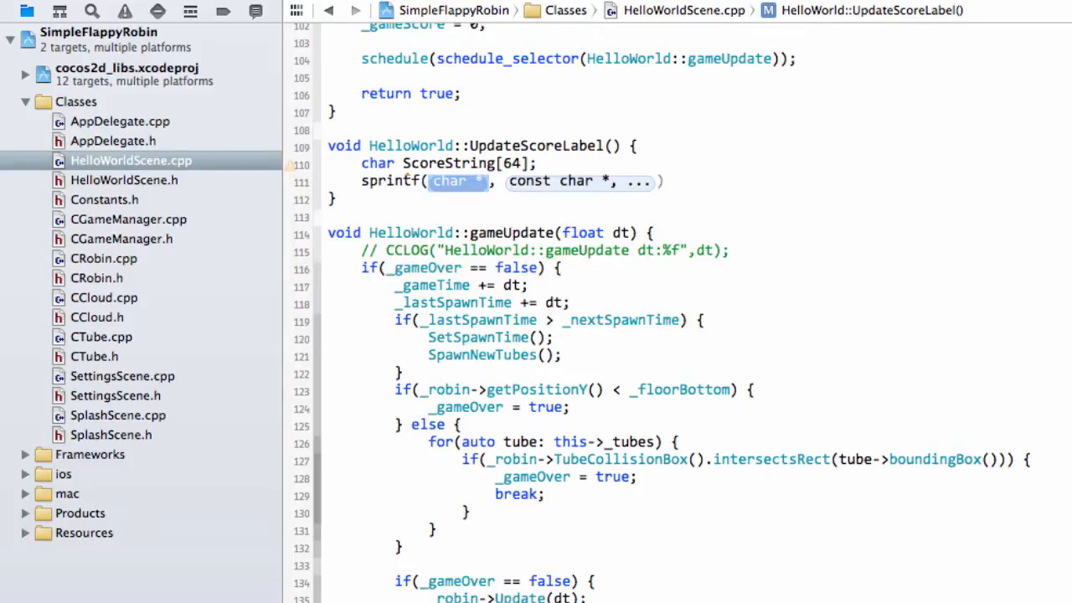
type("scal")
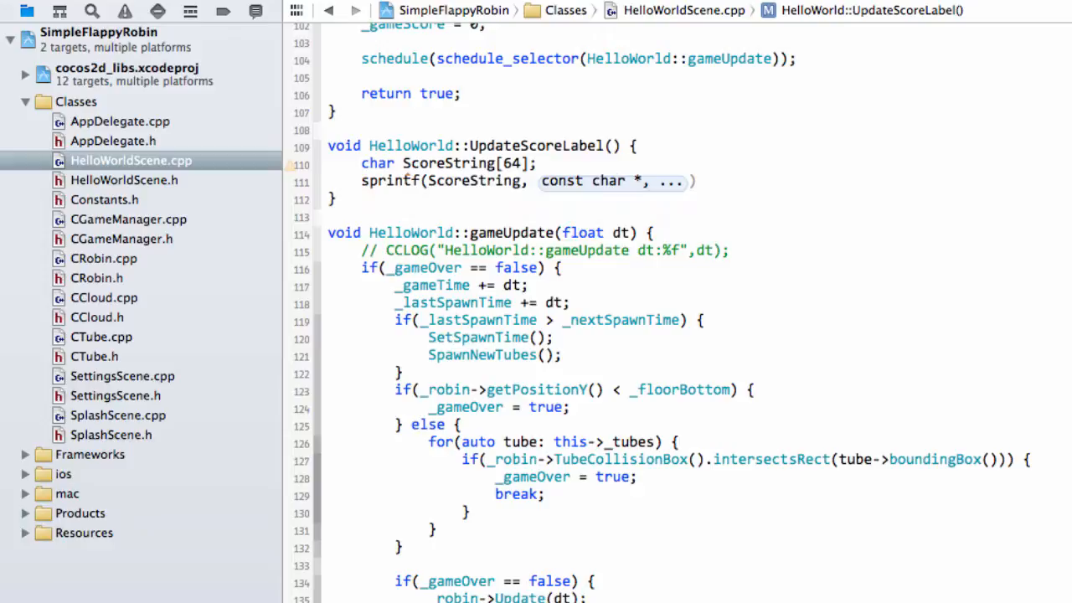
type("\"Sc")
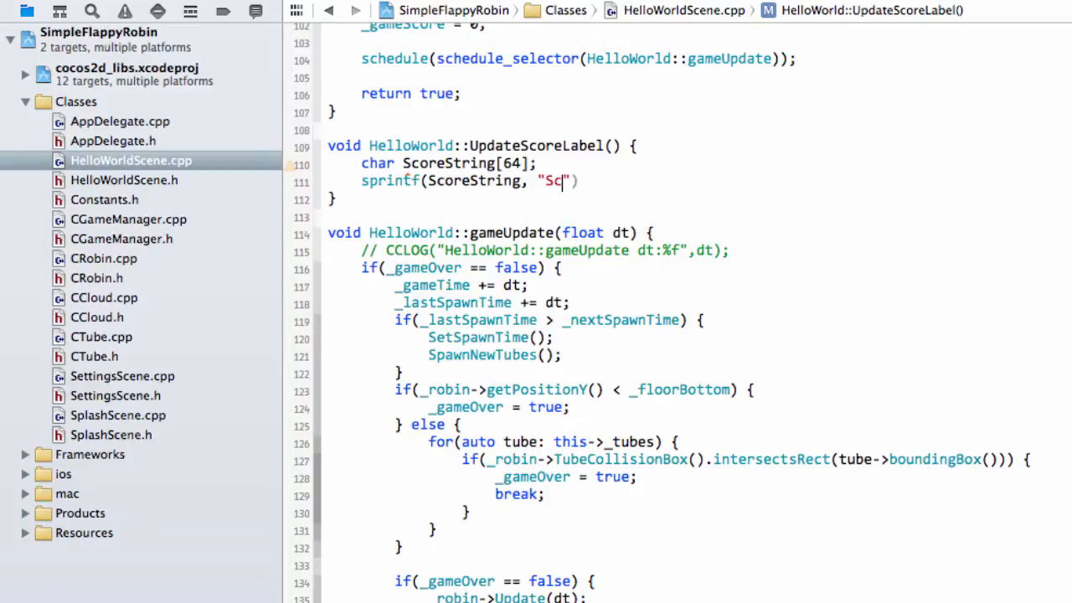
type("ore")
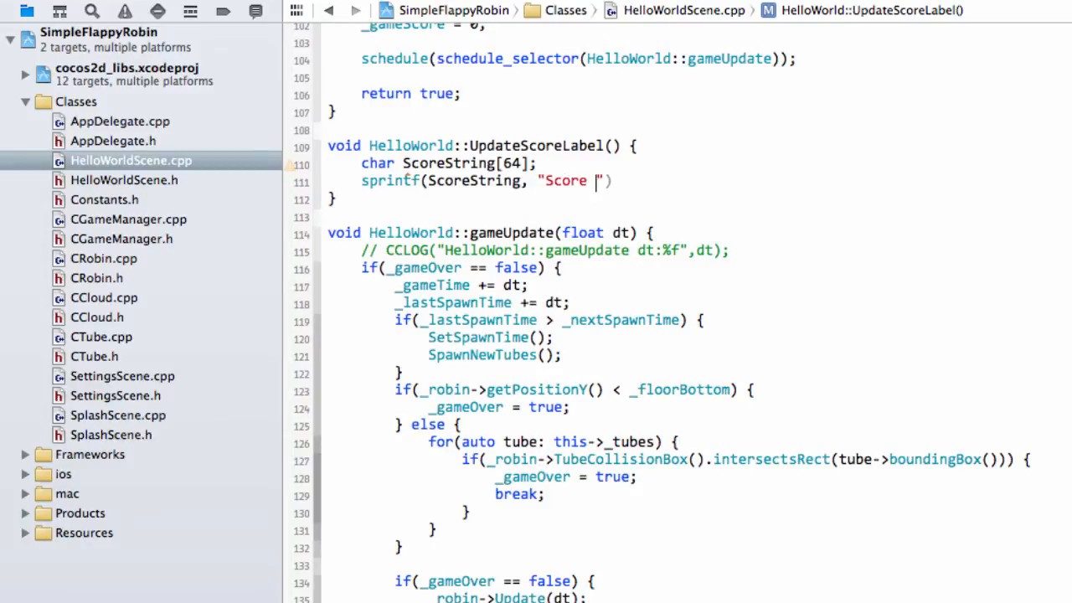
type("%d")
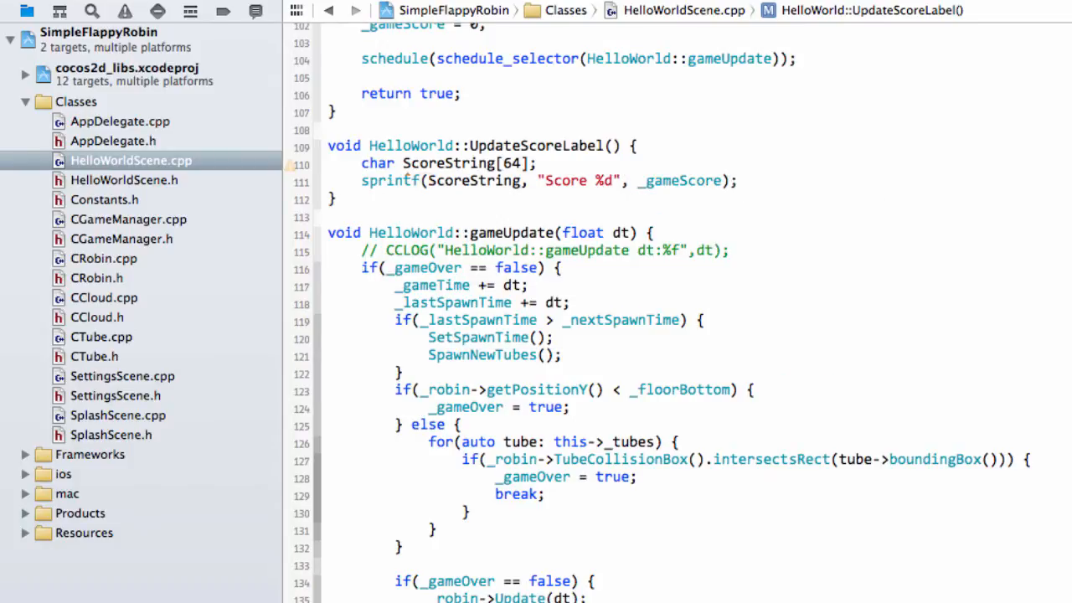
- Add '_scoreLabel->setString(ScoreString);' below the sprintf call
type("_scoreLabel")
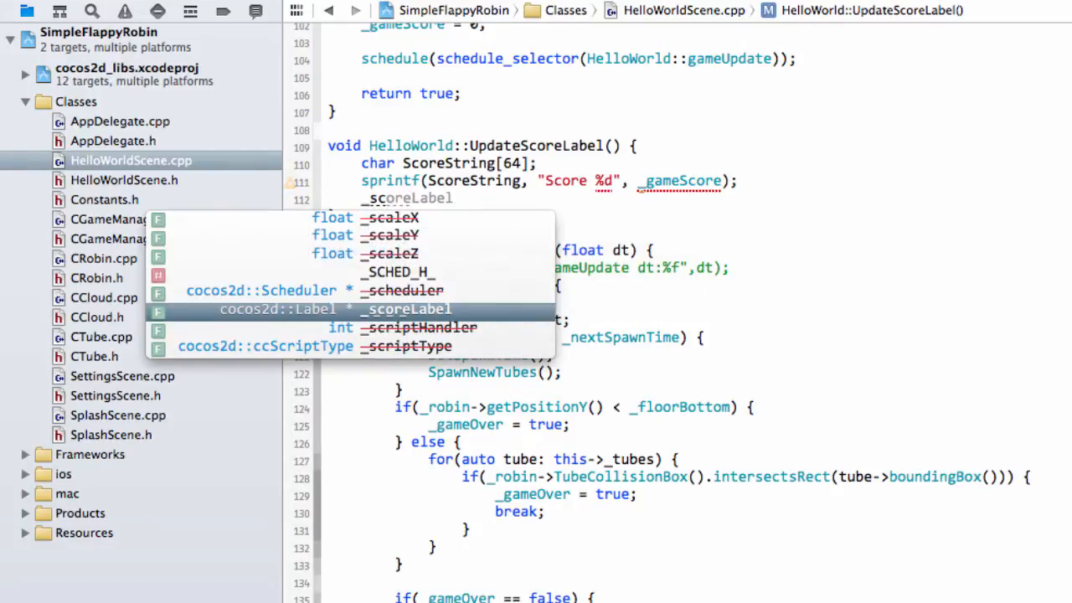
type("->")
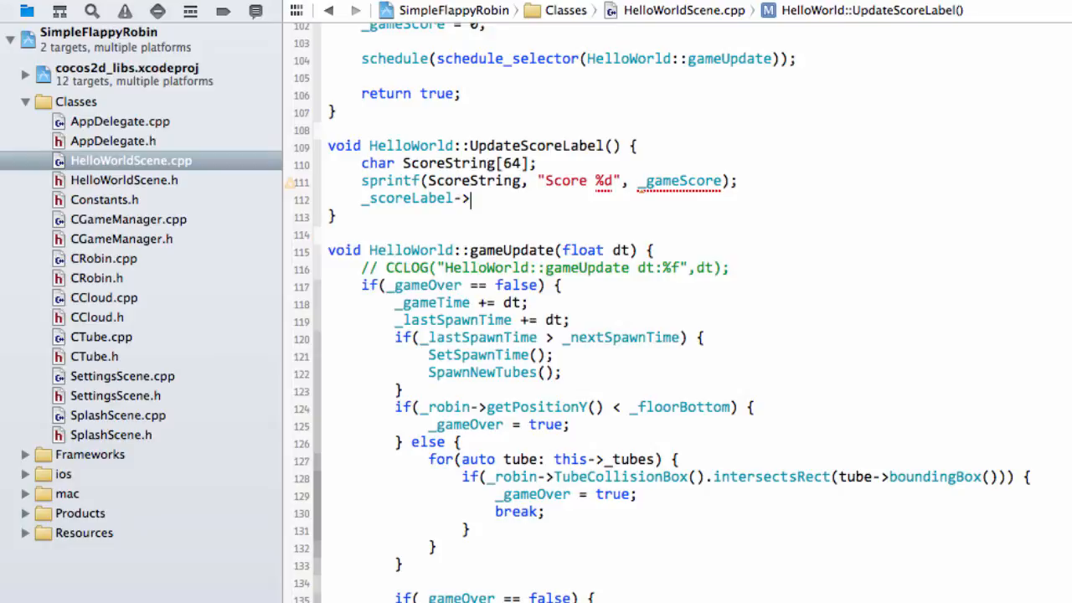
type("setStr")
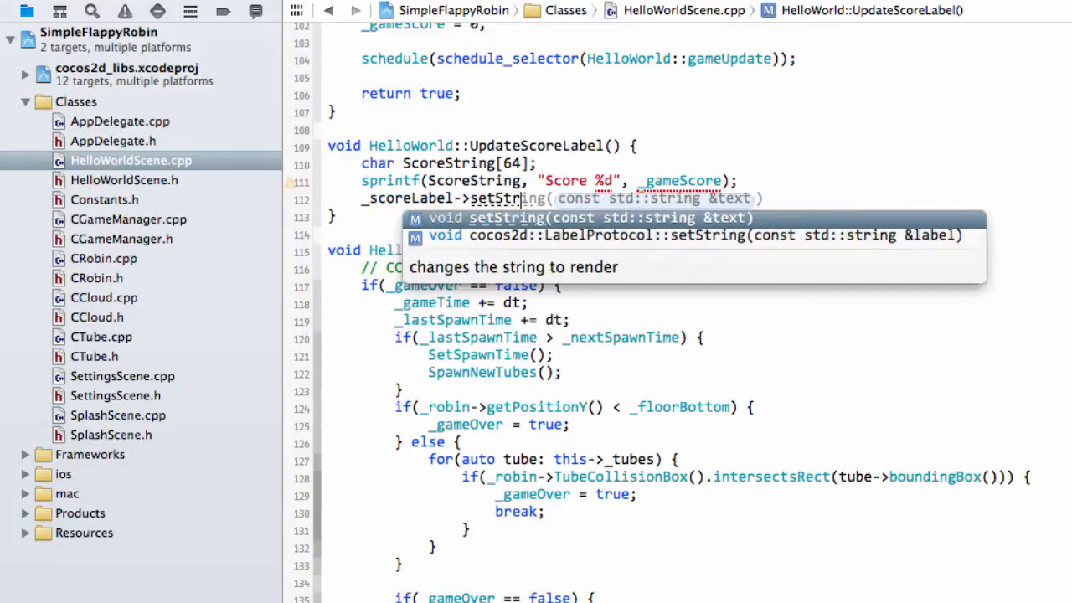
type("ScoreString);")
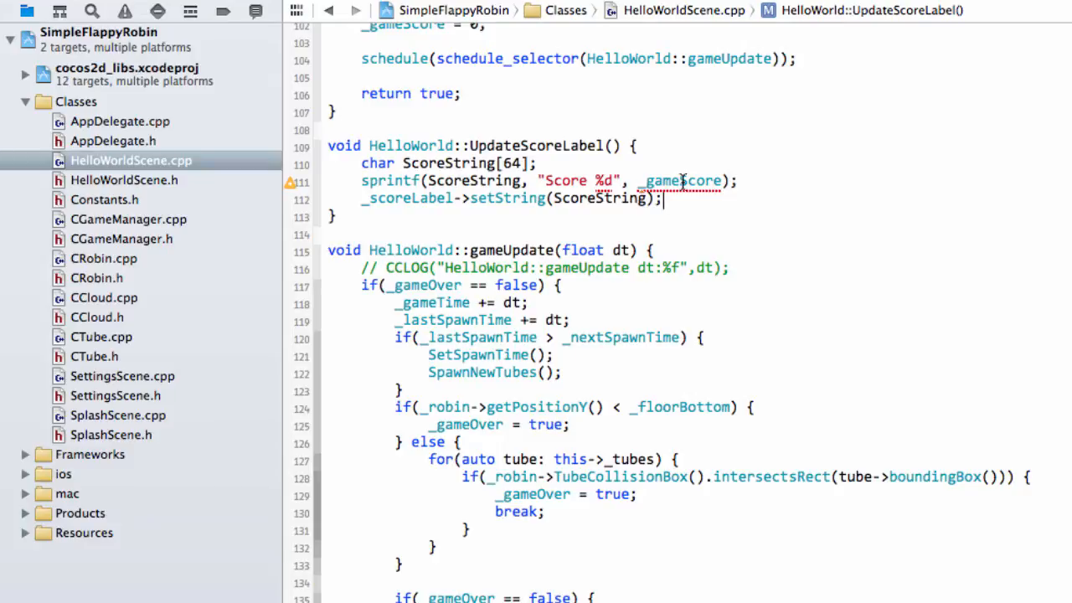
- Inspect the sprintf format warning, then view the declarations in HelloWorldScene.h
left_click(289, 182)
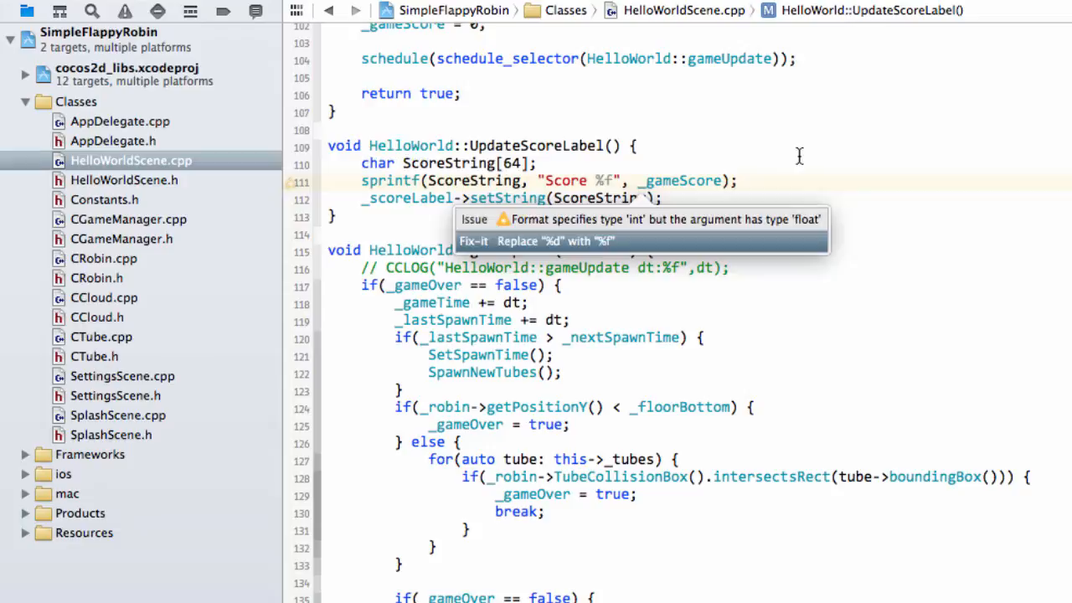
left_click(124, 180)
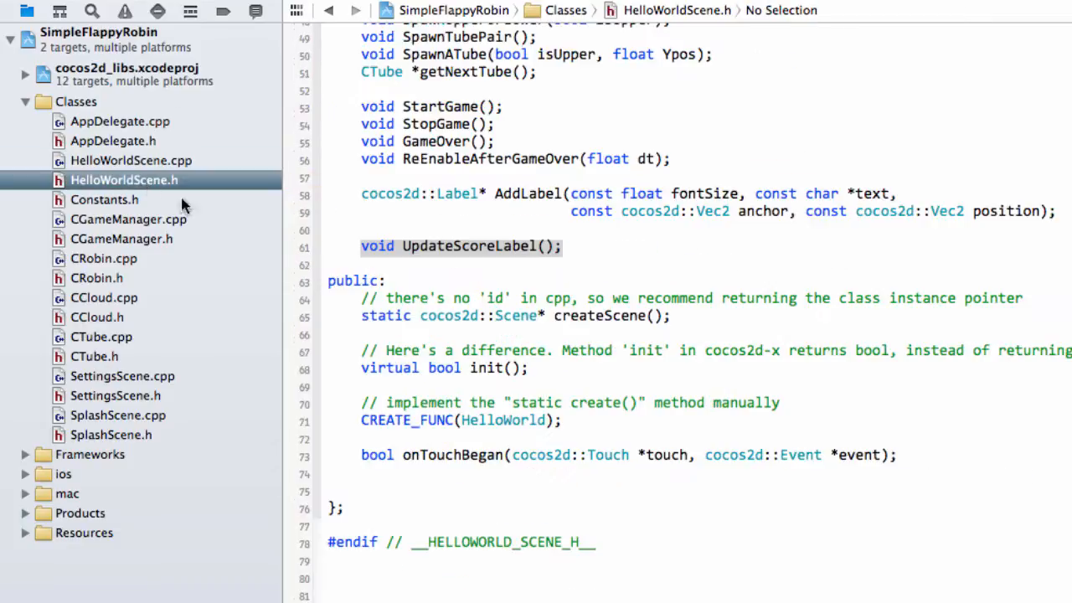
scroll("up", 3)
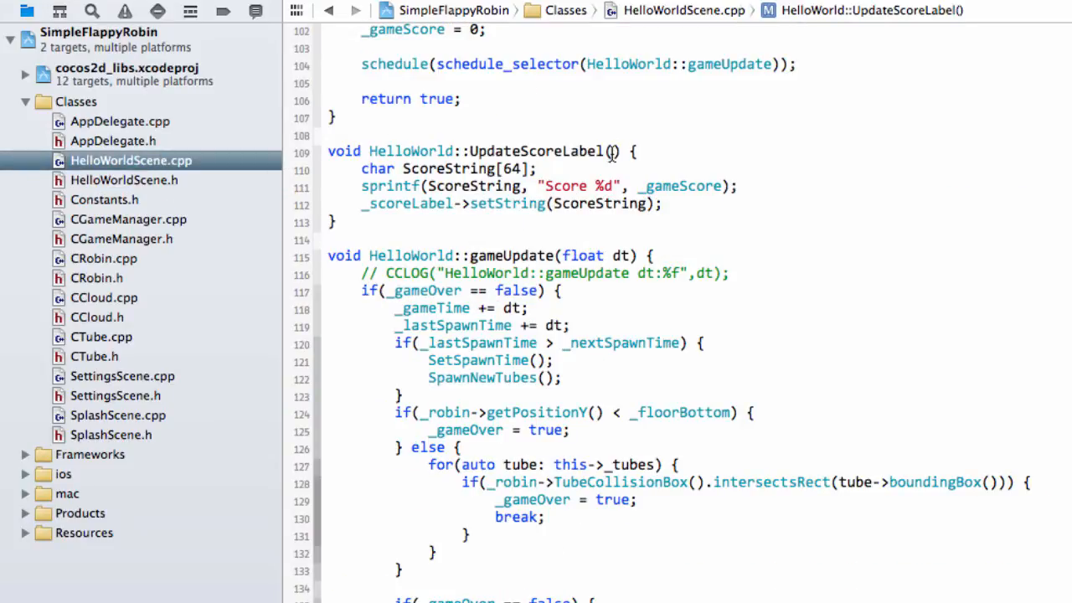
- Copy the UpdateScoreLabel name and call it after gameUpdate's collision loop
double_click(543, 152)
type("UpdateScoreLabel();")
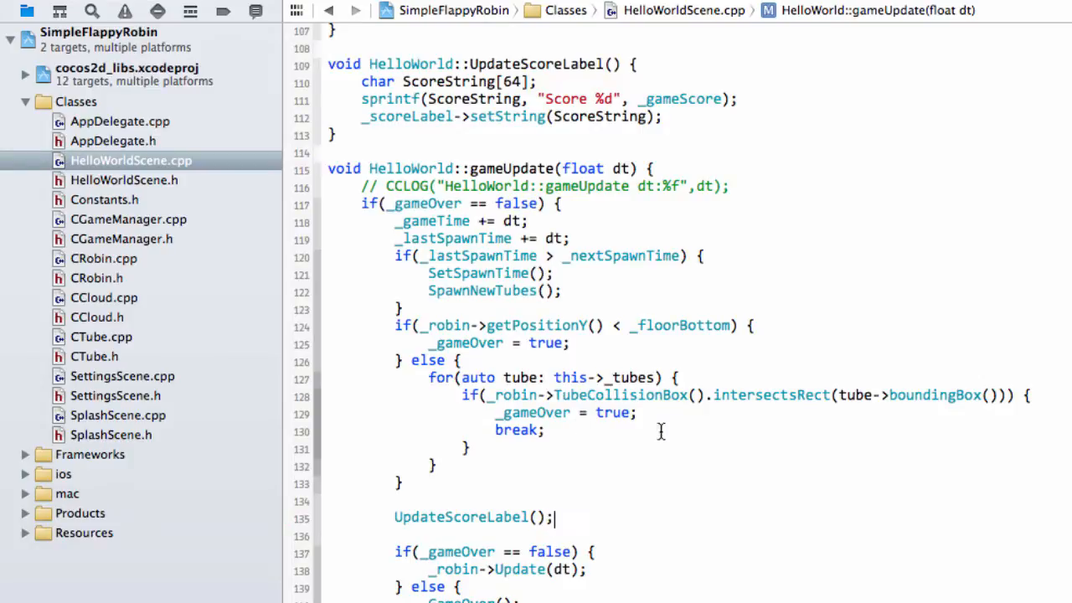
scroll("down", 3)
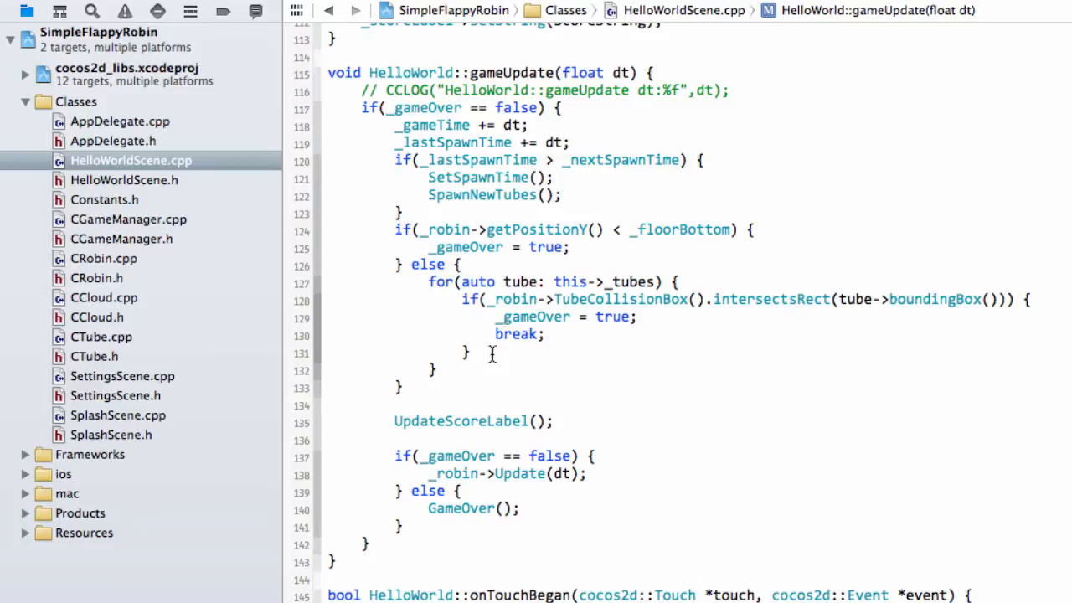
- Add an else branch checking 'tube->State == kTubeStateActive'
type("else {")
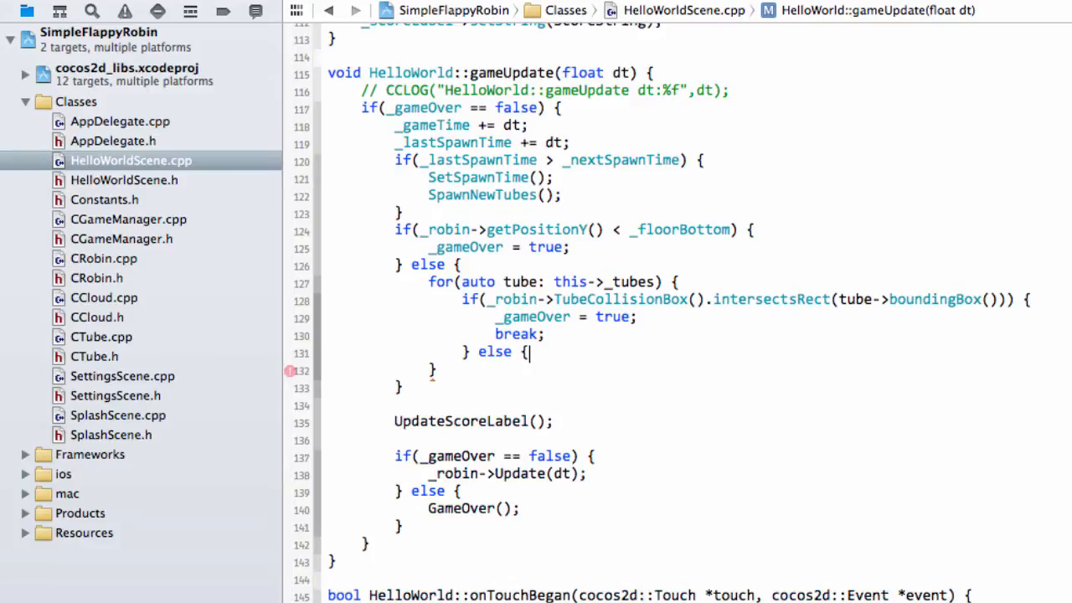
type("if(t")
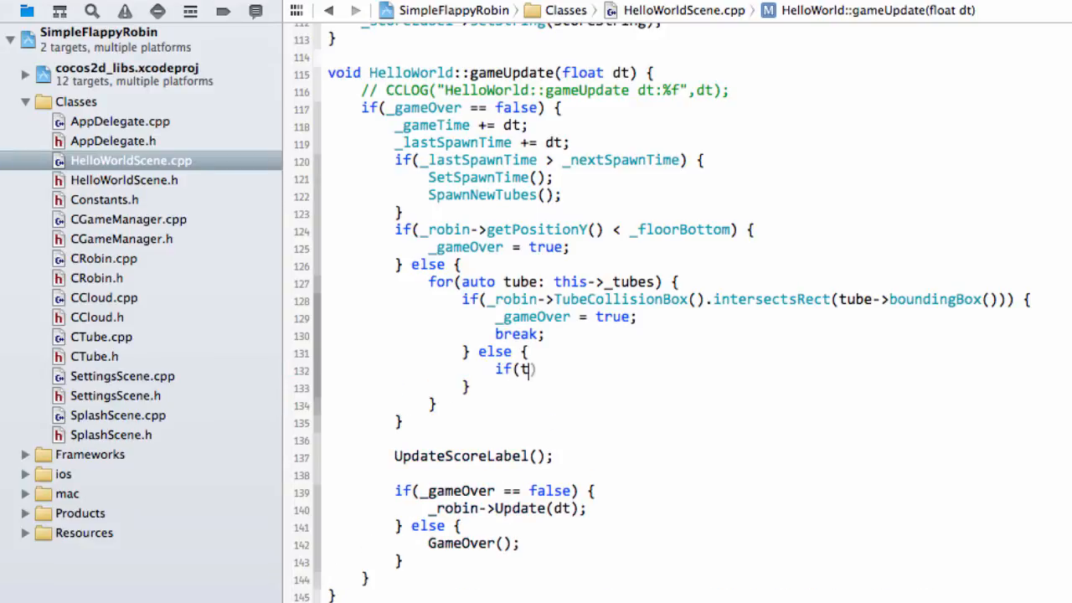
type("ube->State == kTubeStateActive")
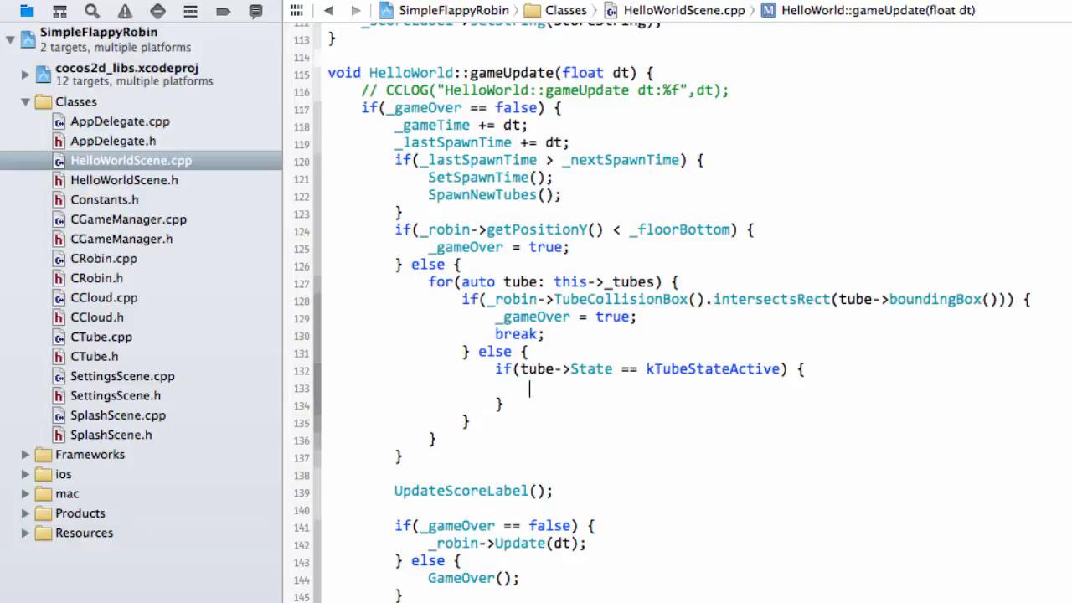
- Inside it, test whether the tube's right edge is left of the robin's origin.x
type("if(")
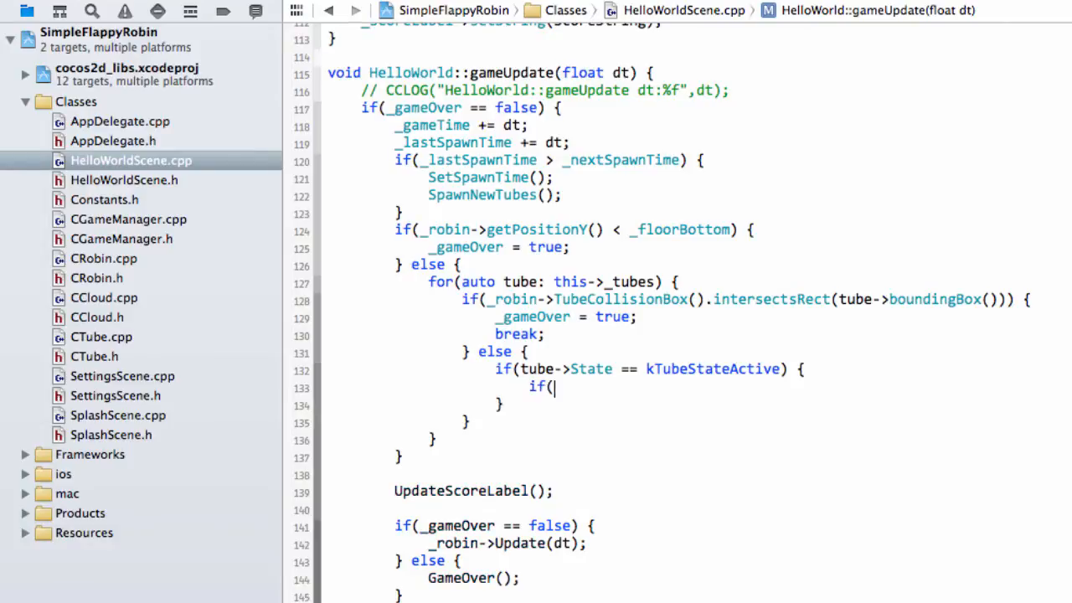
type("tube->getBoundingBox().)) {")
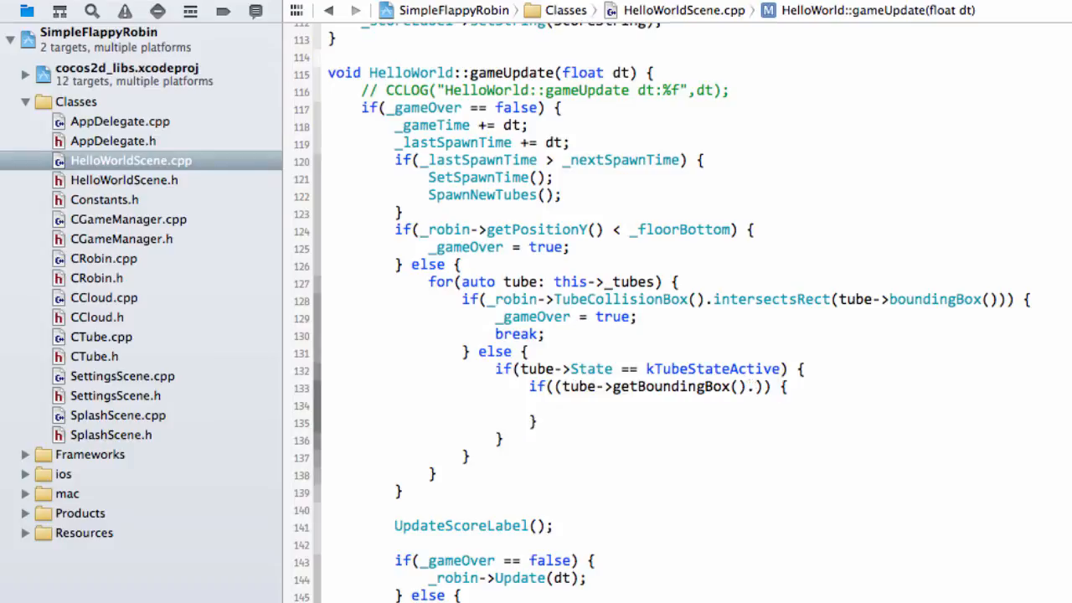
type(".origin.")
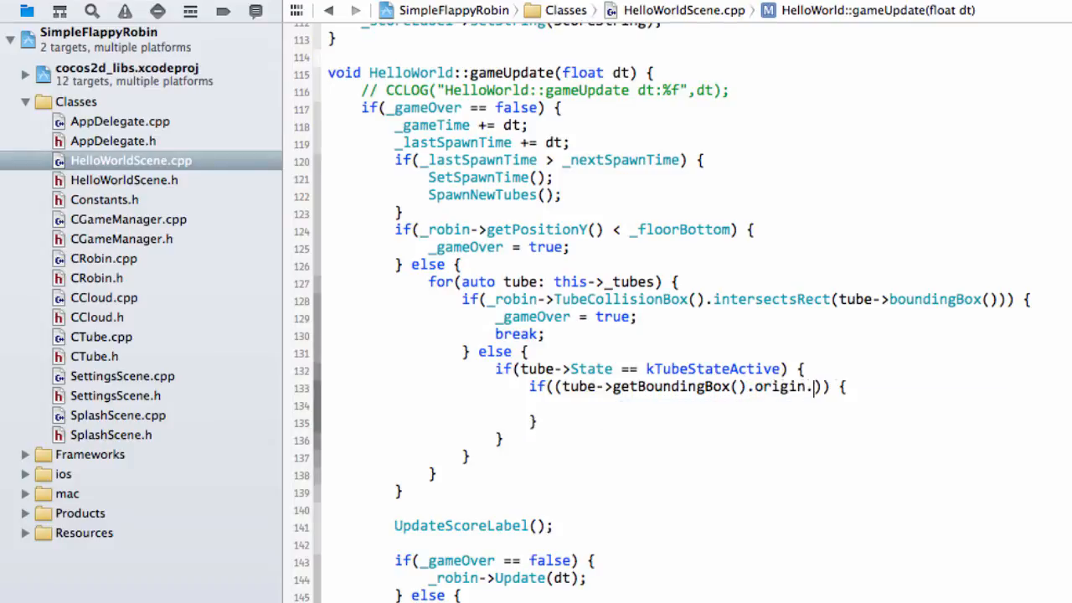
type(".x +")
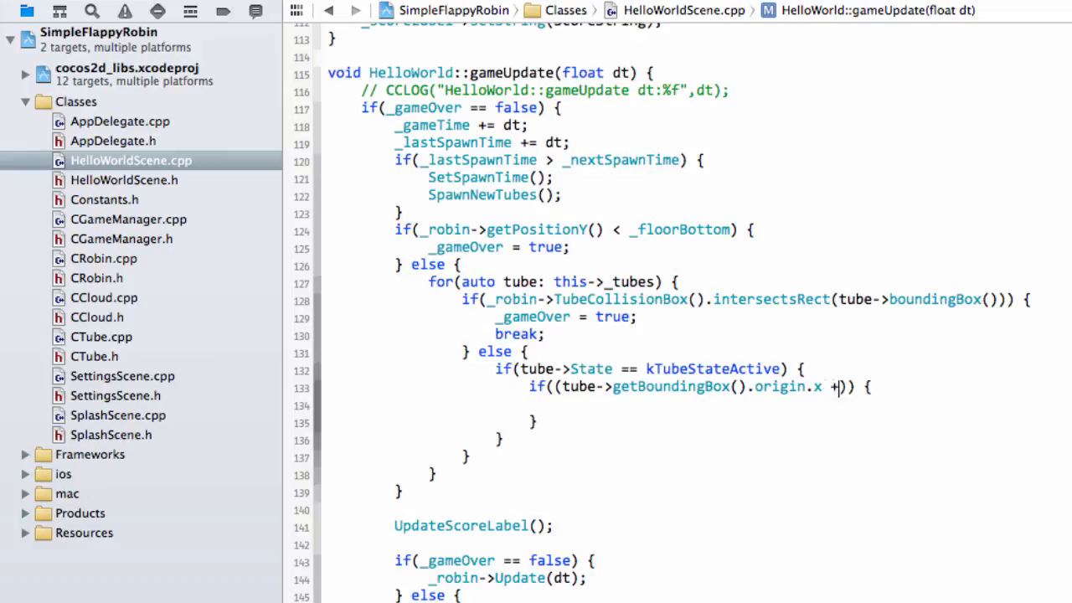
type("tube.get")
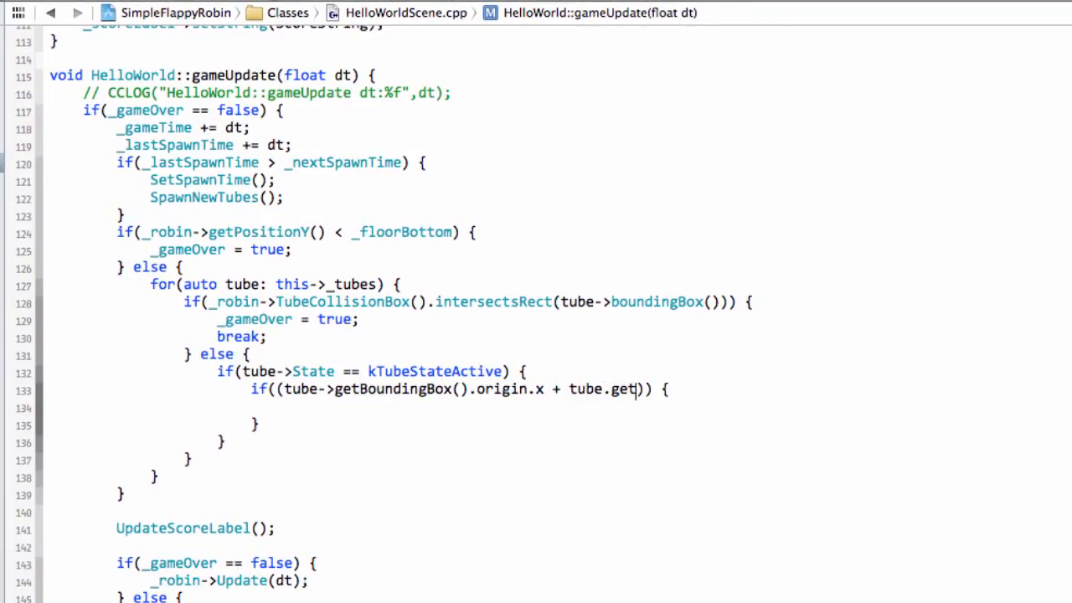
key("BackSpace")
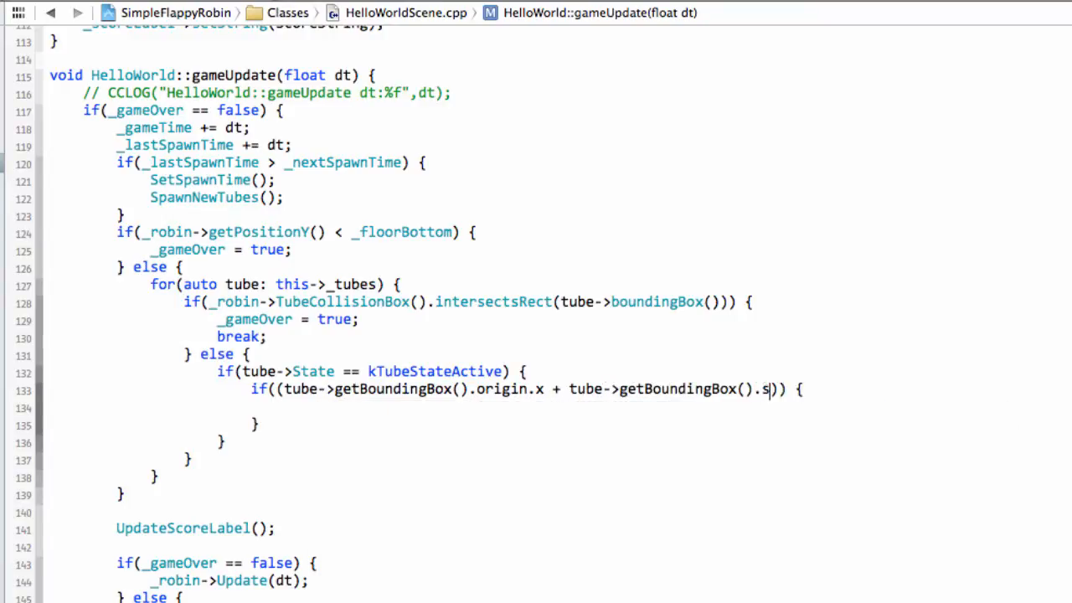
type("iz.width")
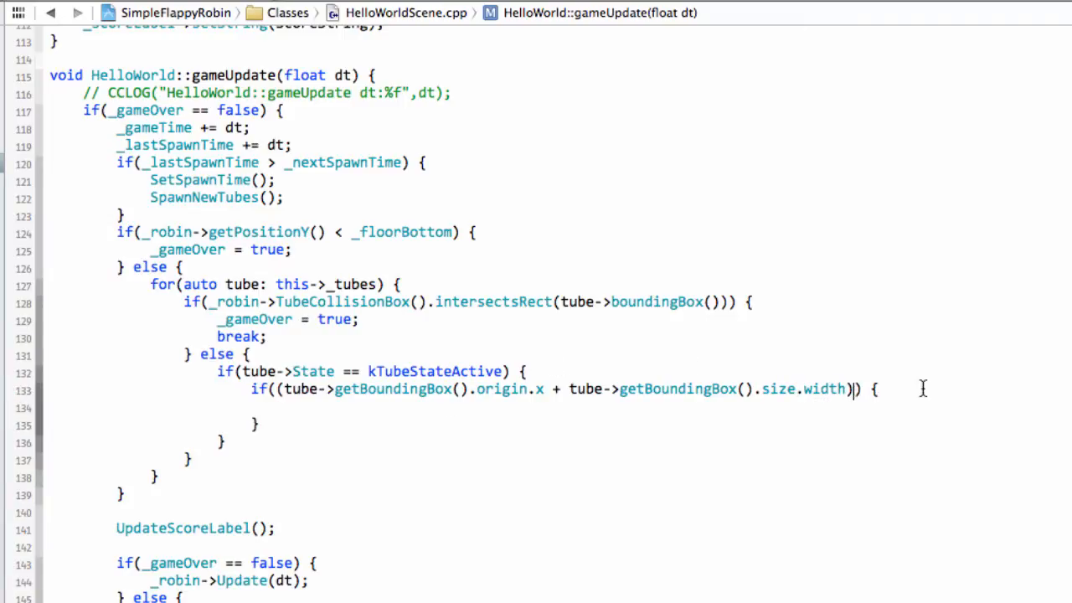
type("<")
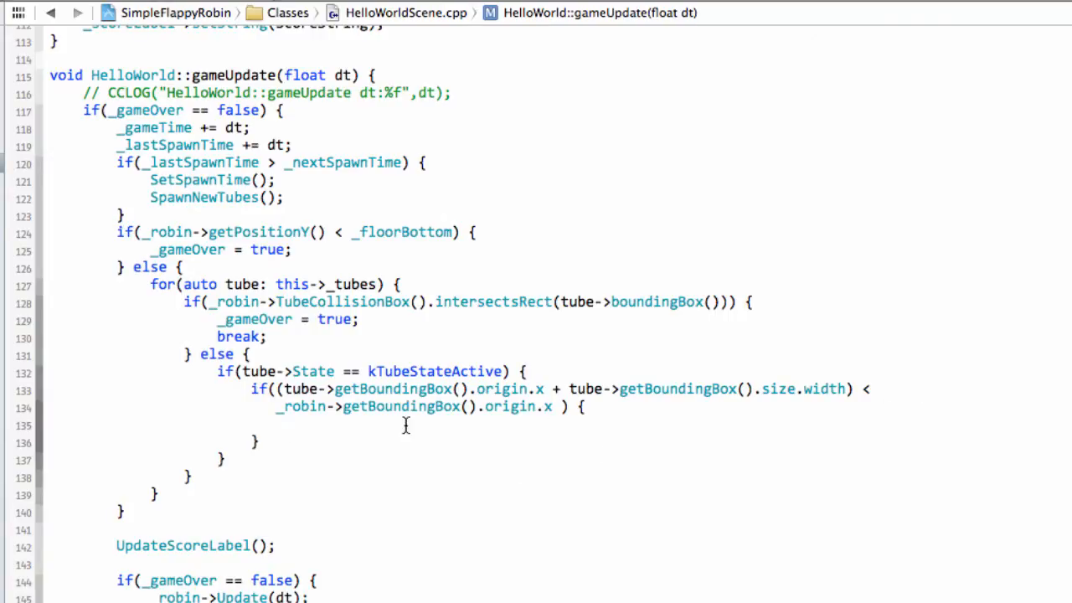
- Mark the passed tube as Scored and increase _gameScore by 1
type("tube")
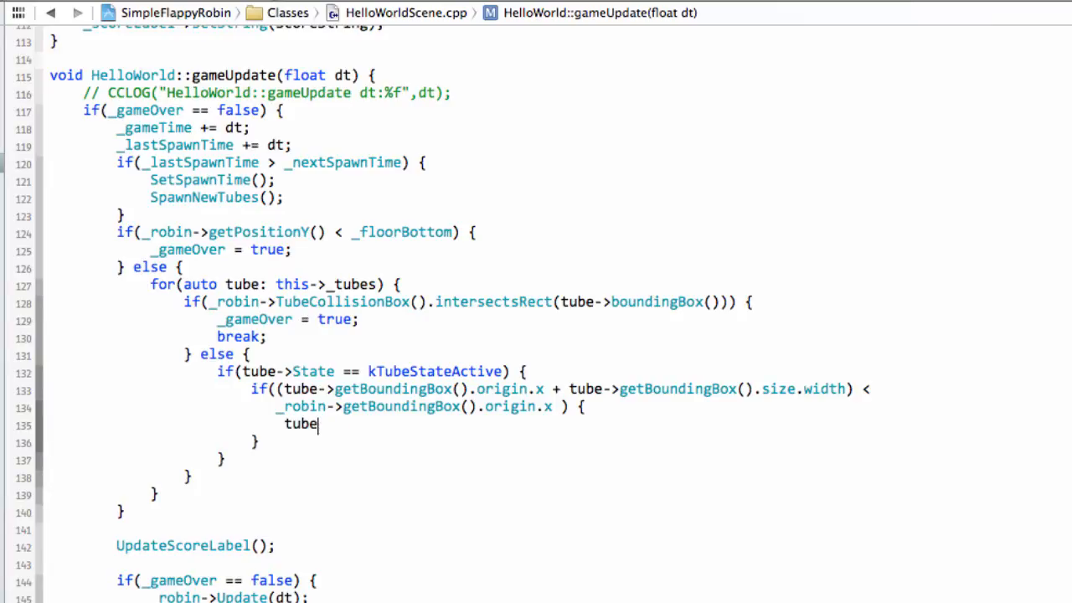
type("->Scored = true;")
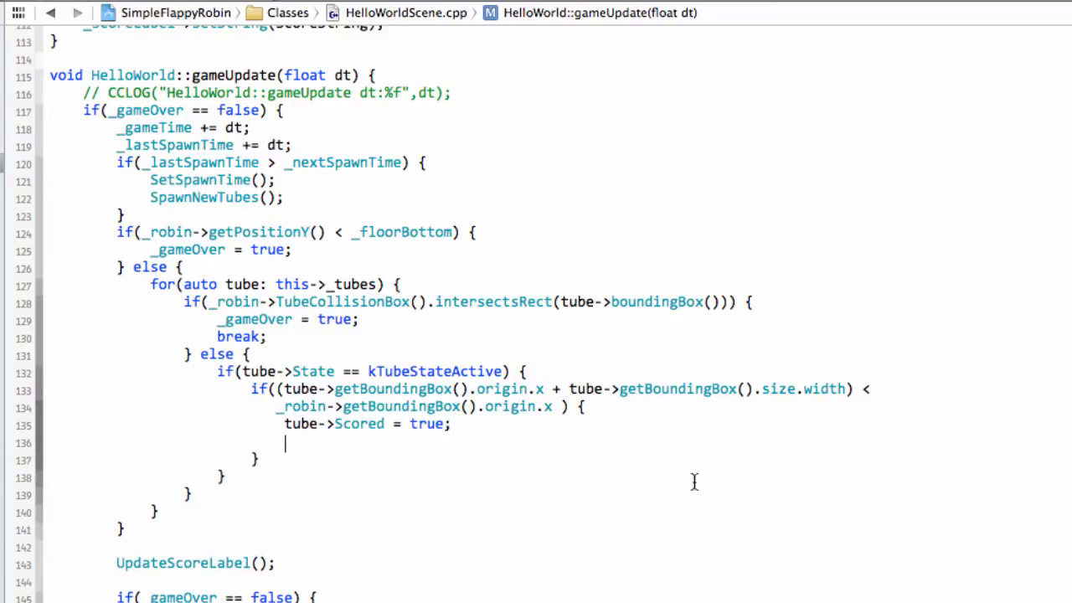
type("_gameScore")
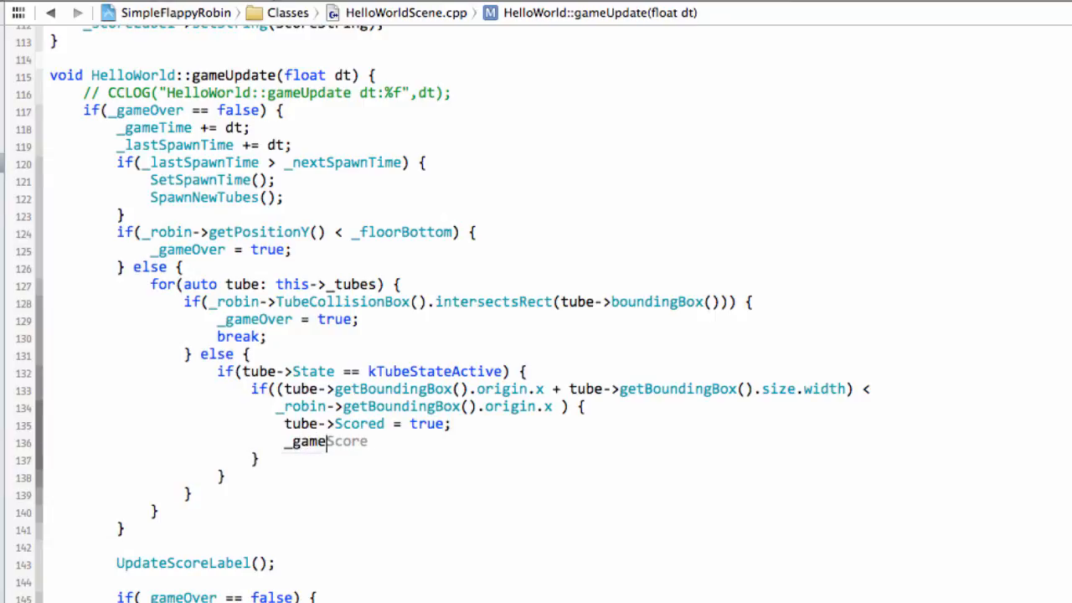
type("Score += 1")
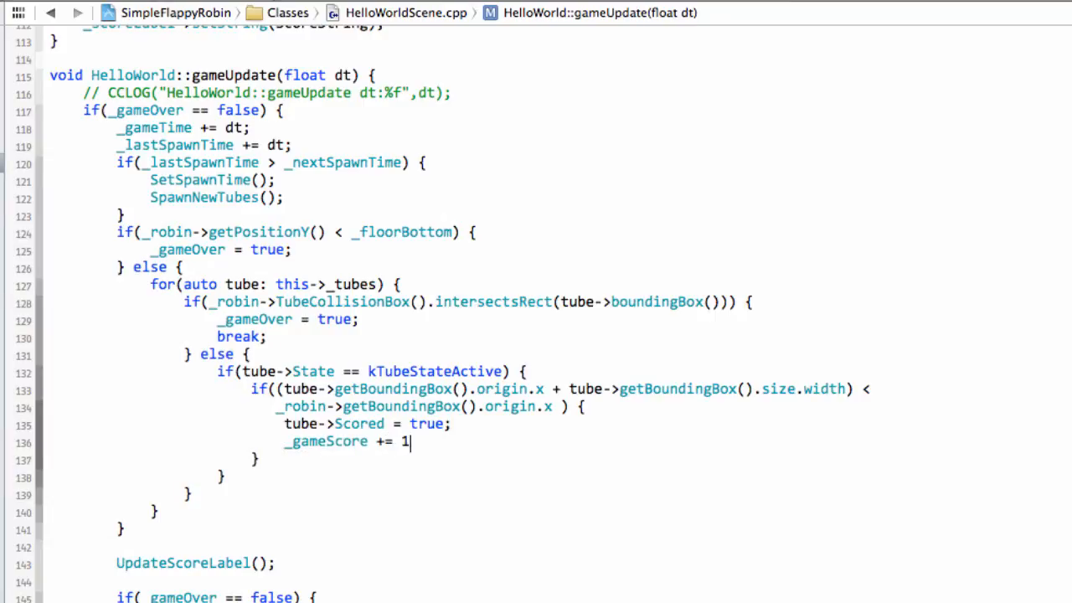
type(";")
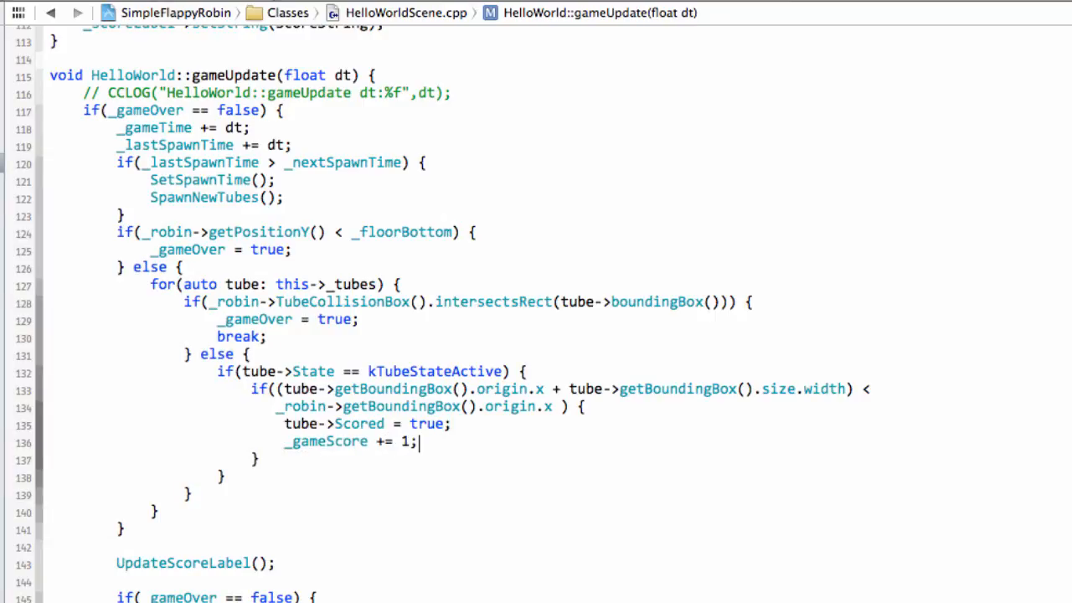
- Play kEffectSuccess through CGameManager::Instance()->PlayEffect when the tube is passed
type("CGame")
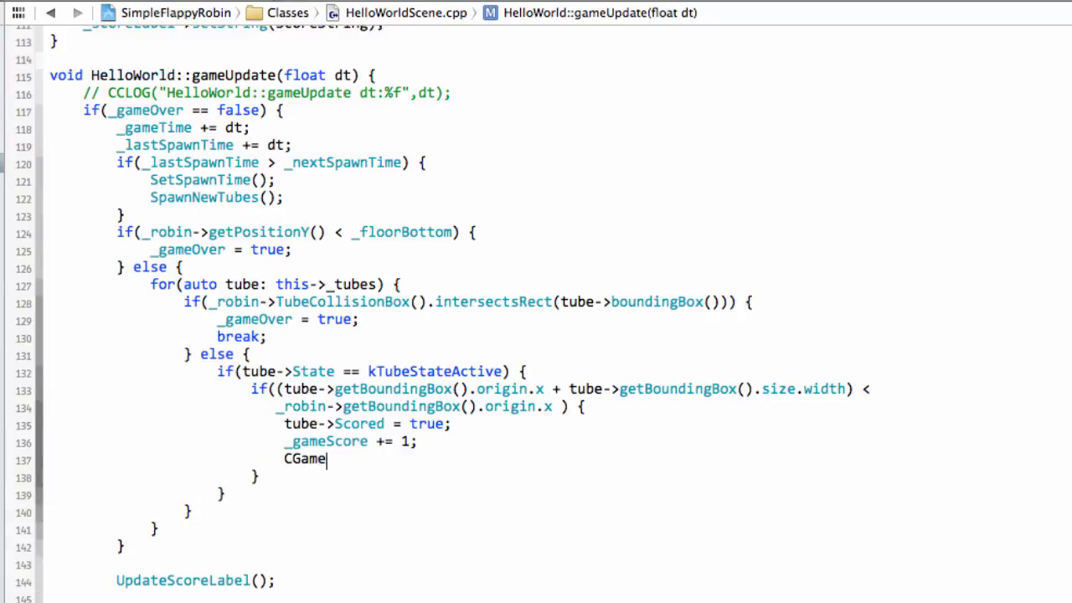
type("Manager")
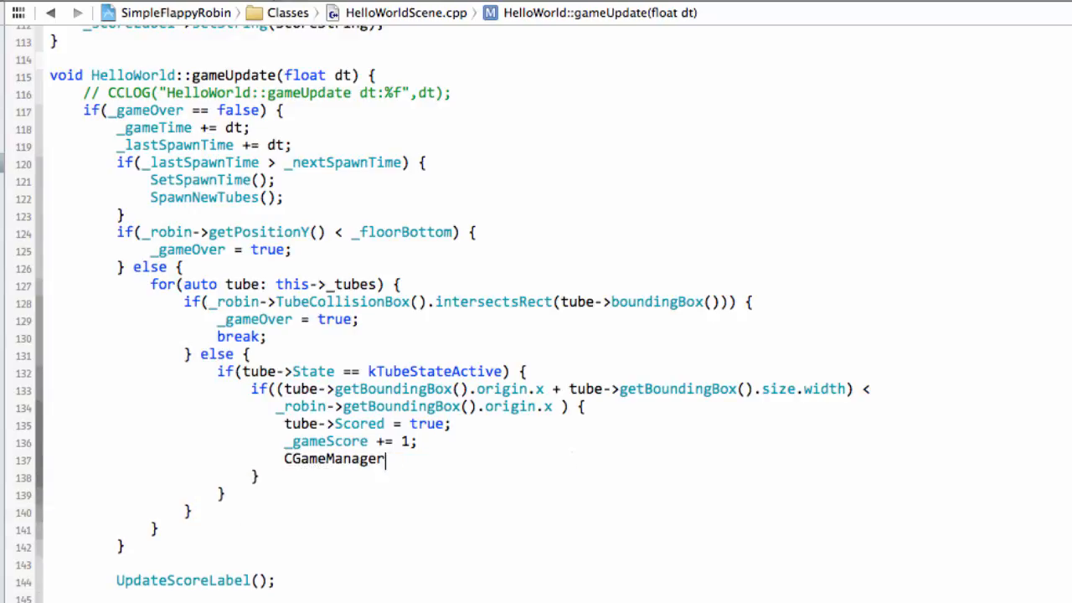
type("::Instance()")
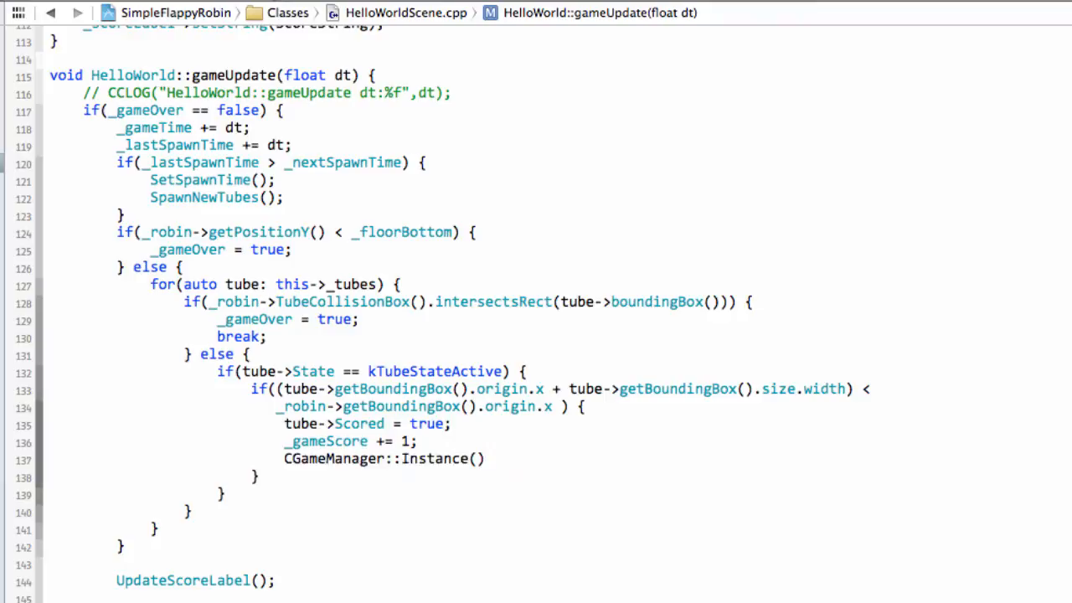
type("->PlayEffect(")
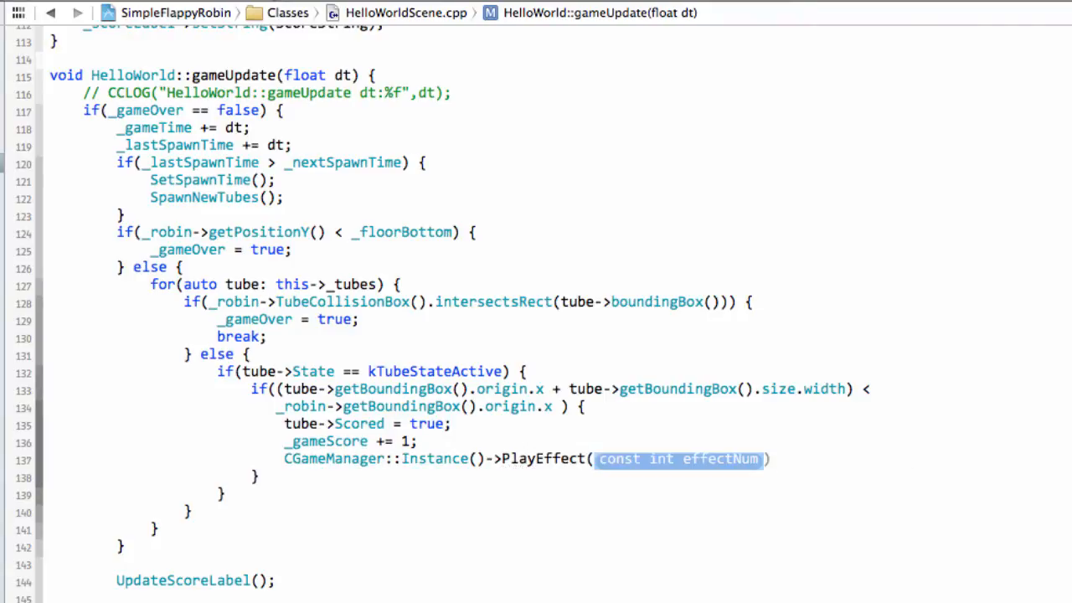
type("kEffectSuccess")
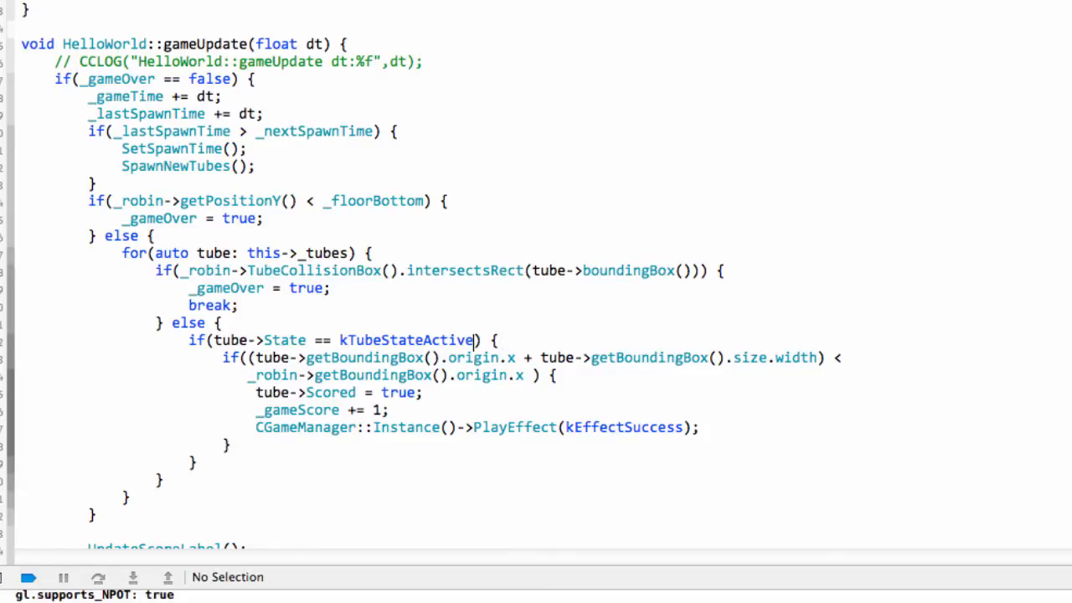
- Extend the active-tube if condition with && tube->Scored == false
type("v &&")
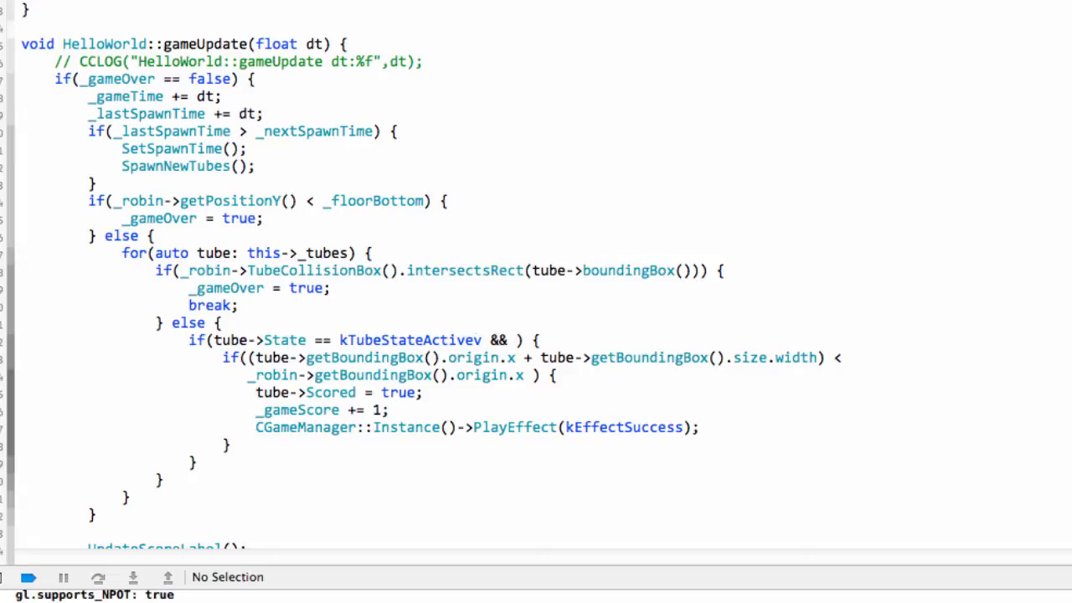
type("tube->")
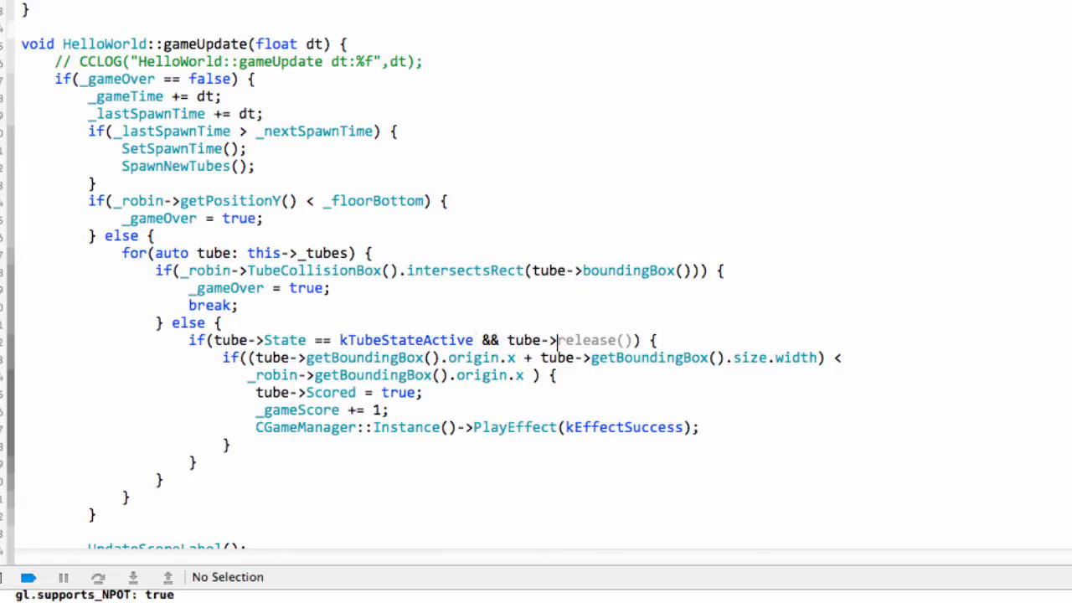
type("Scored == fa")
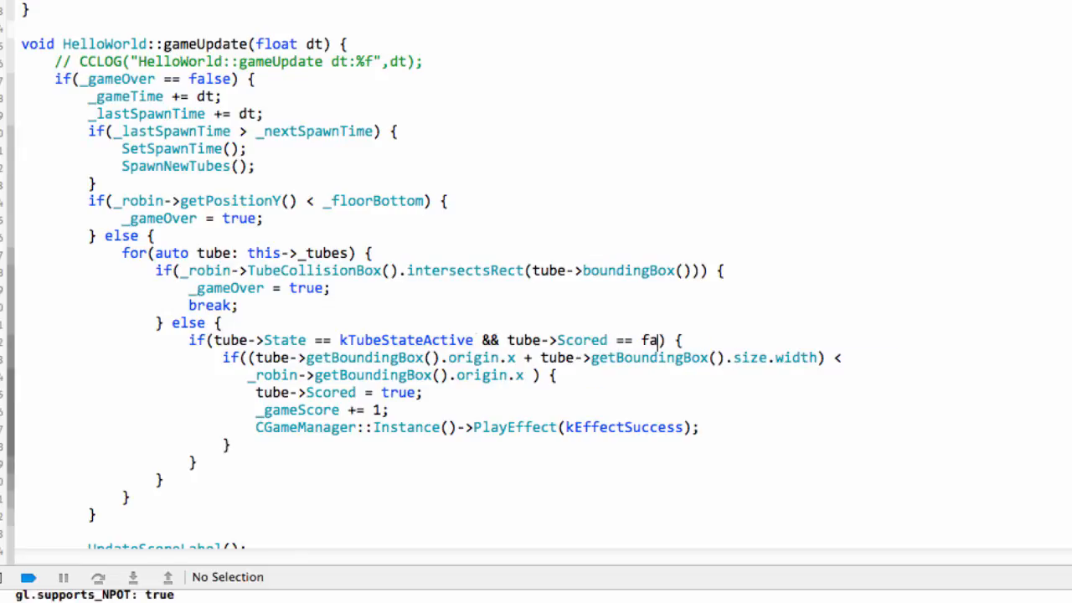
type("lse")
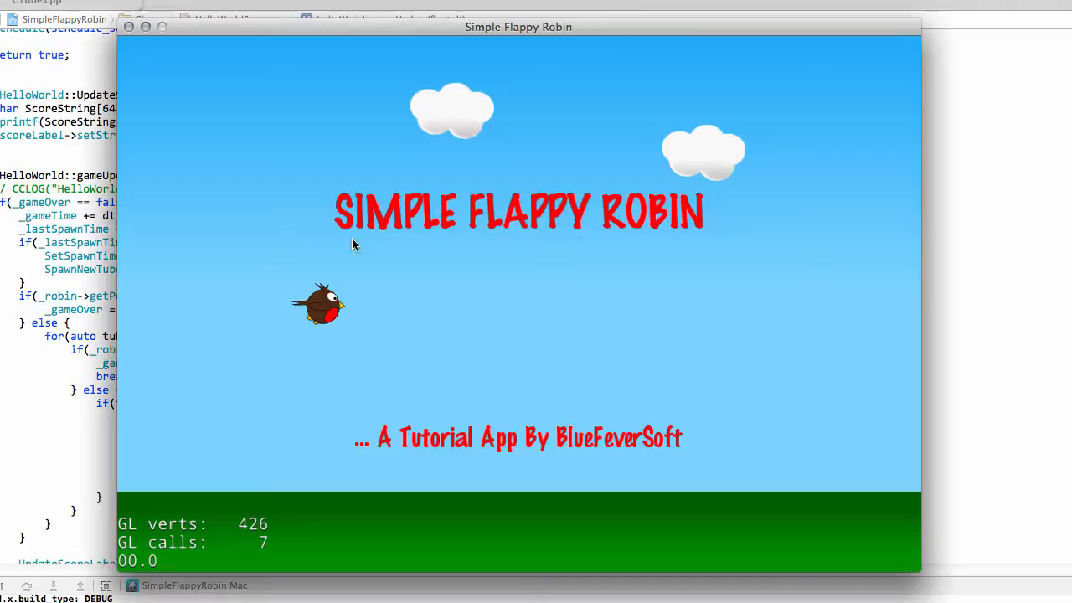
mouse_move(429, 298)
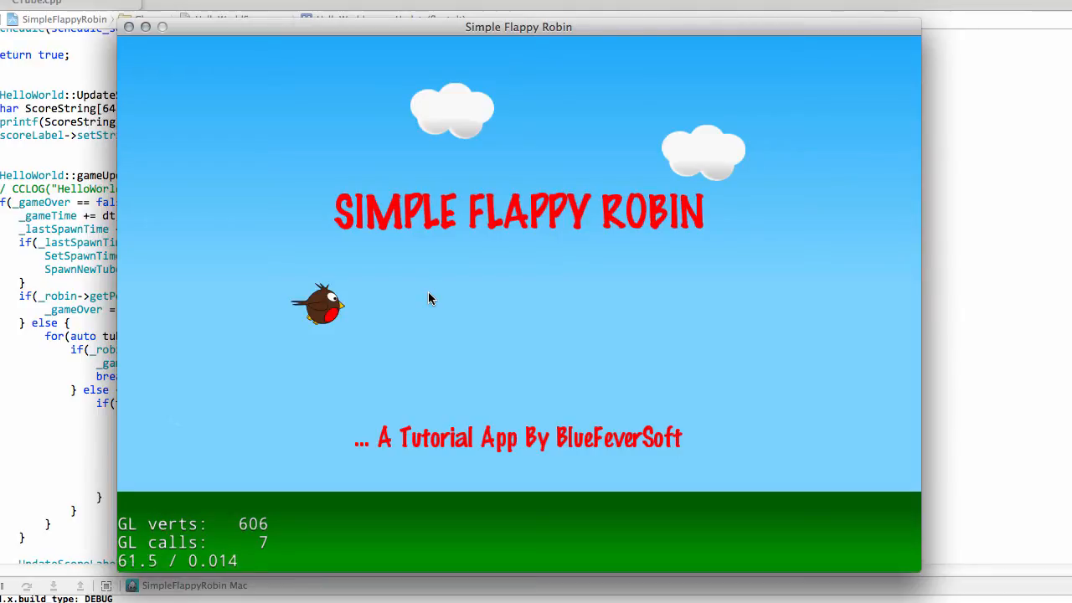
mouse_move(478, 296)
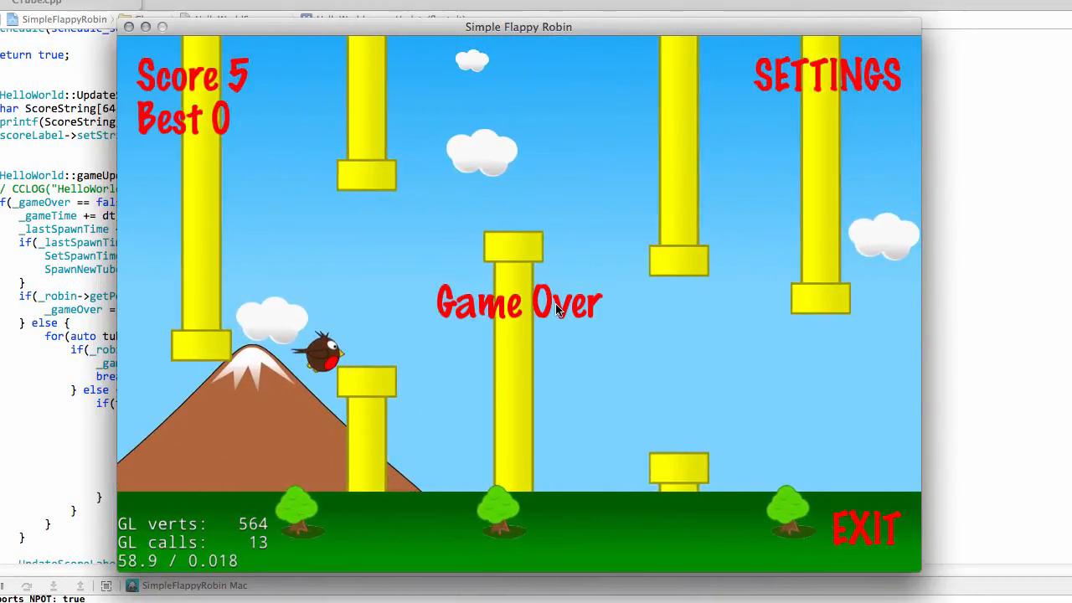
mouse_move(549, 298)
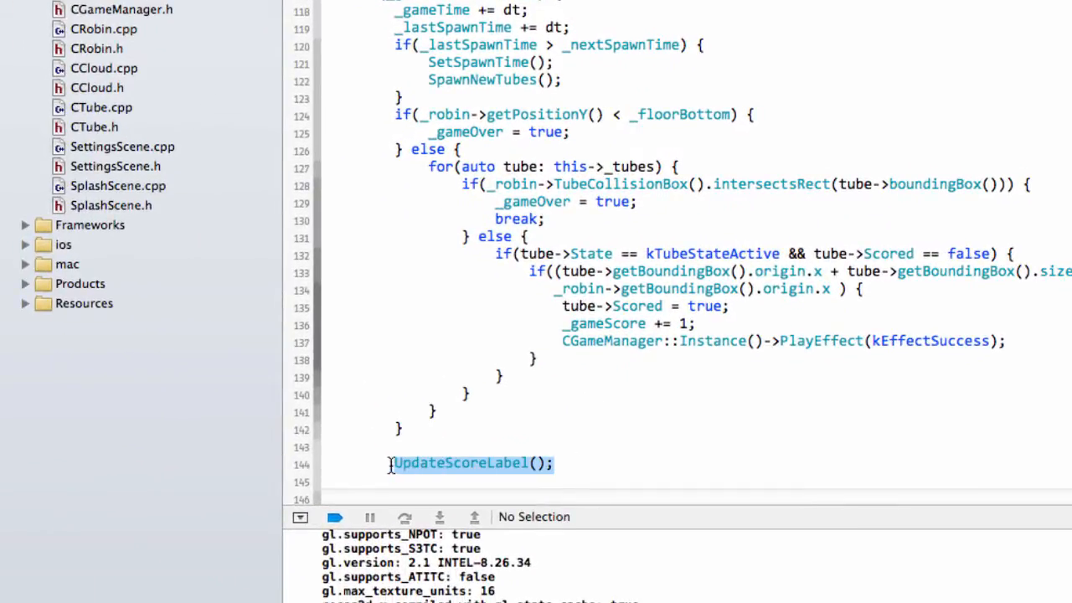
- Call UpdateScoreLabel(); right after _gameScore = 0 in ReEnableAfterGameOver
scroll("down", 3)
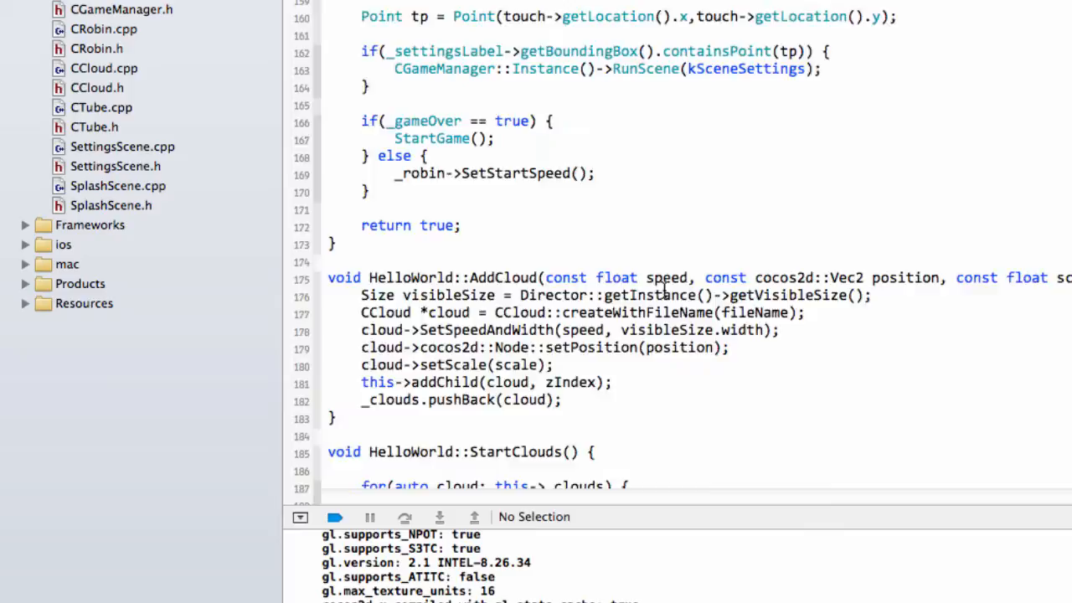
scroll("down", 3)
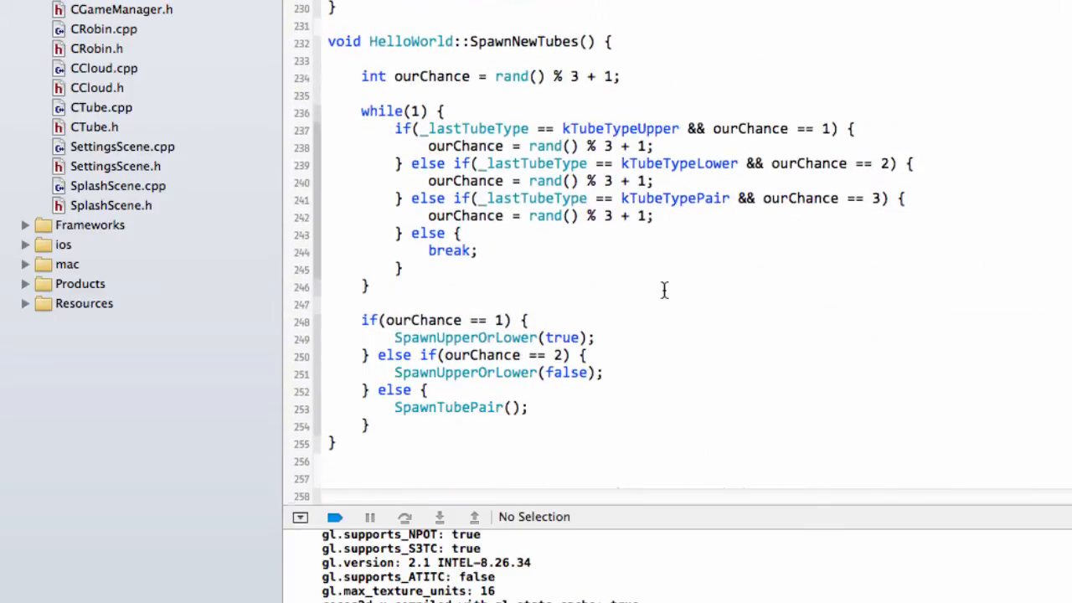
scroll("down", 3)
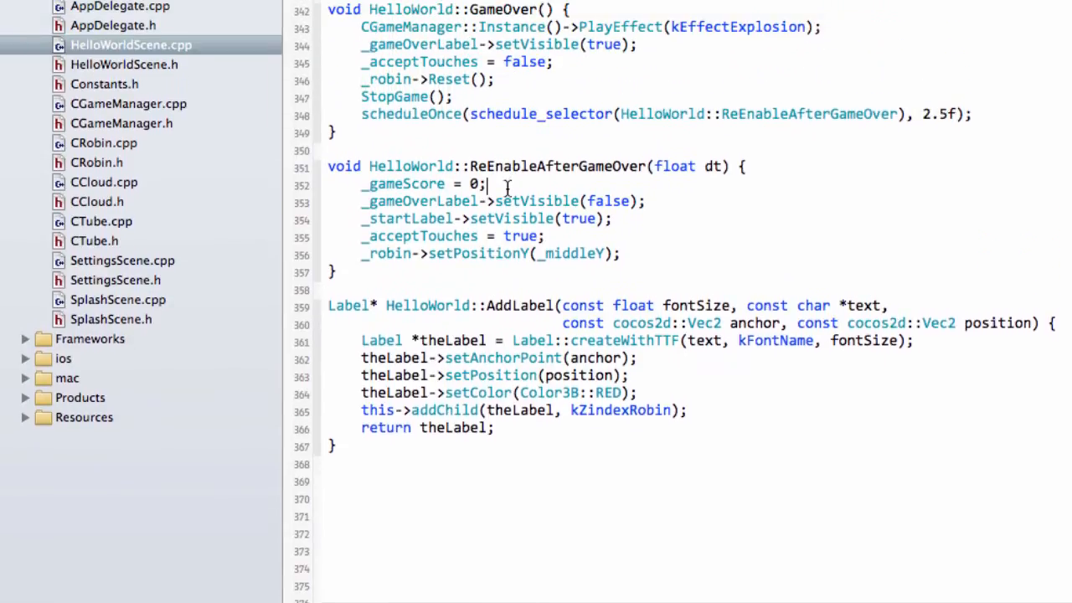
type("UpdateScoreLabel();")
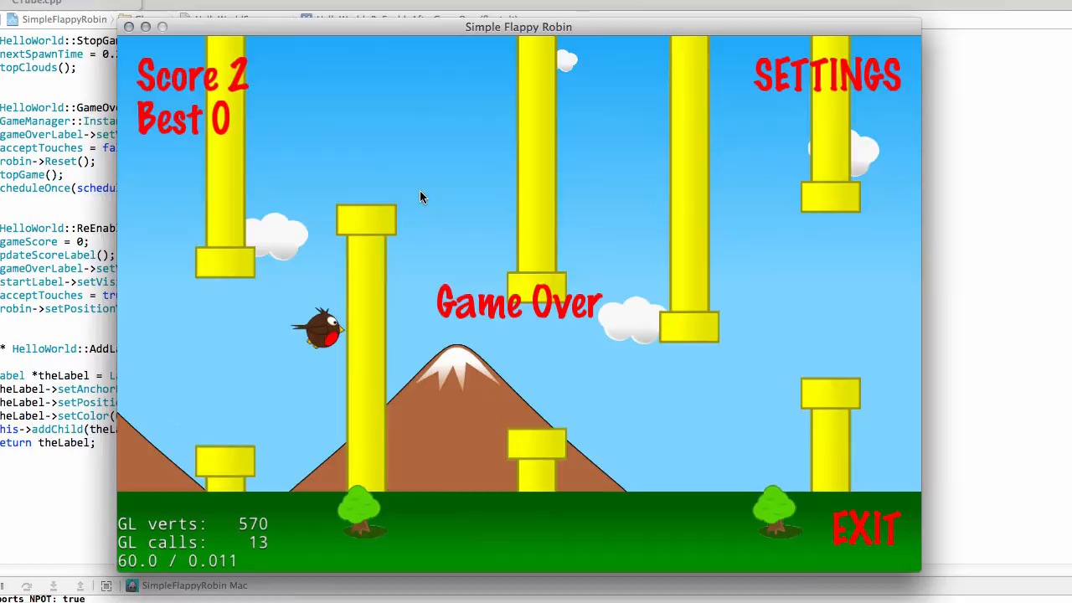
mouse_move(264, 99)
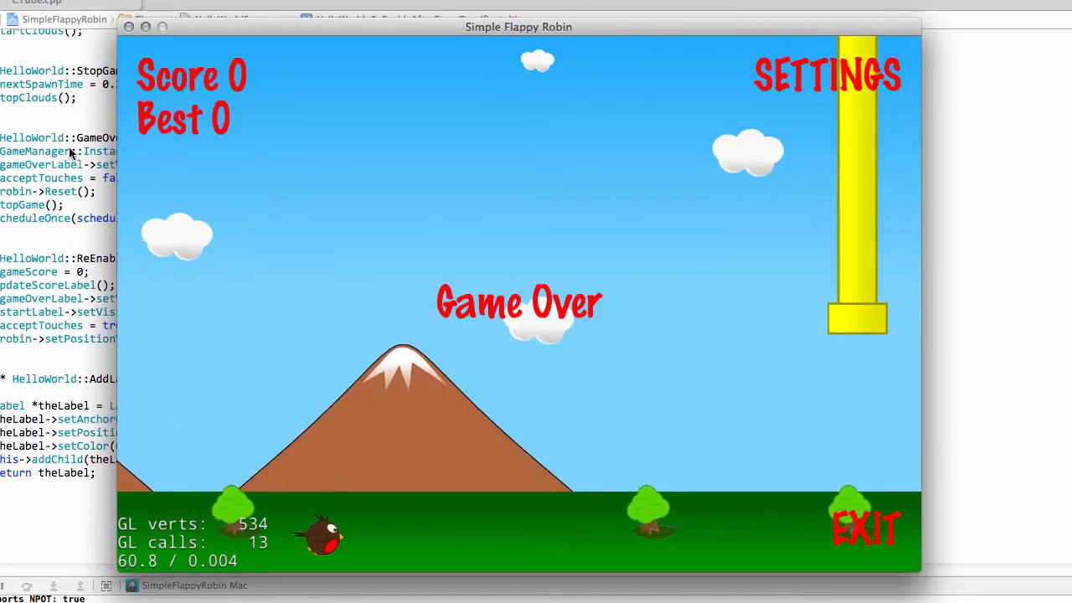
mouse_move(584, 231)
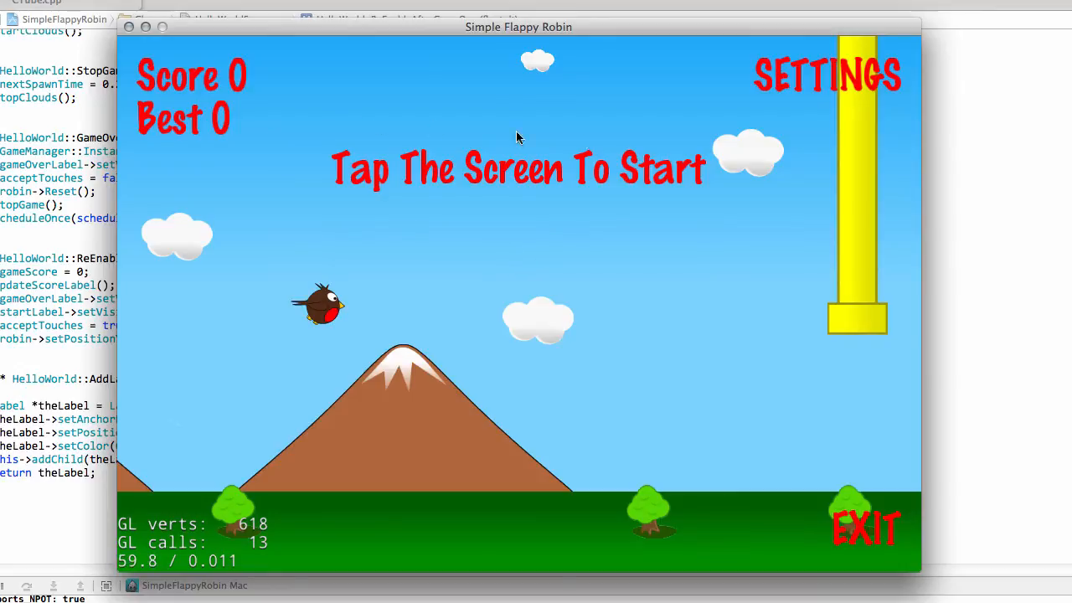
mouse_move(593, 143)
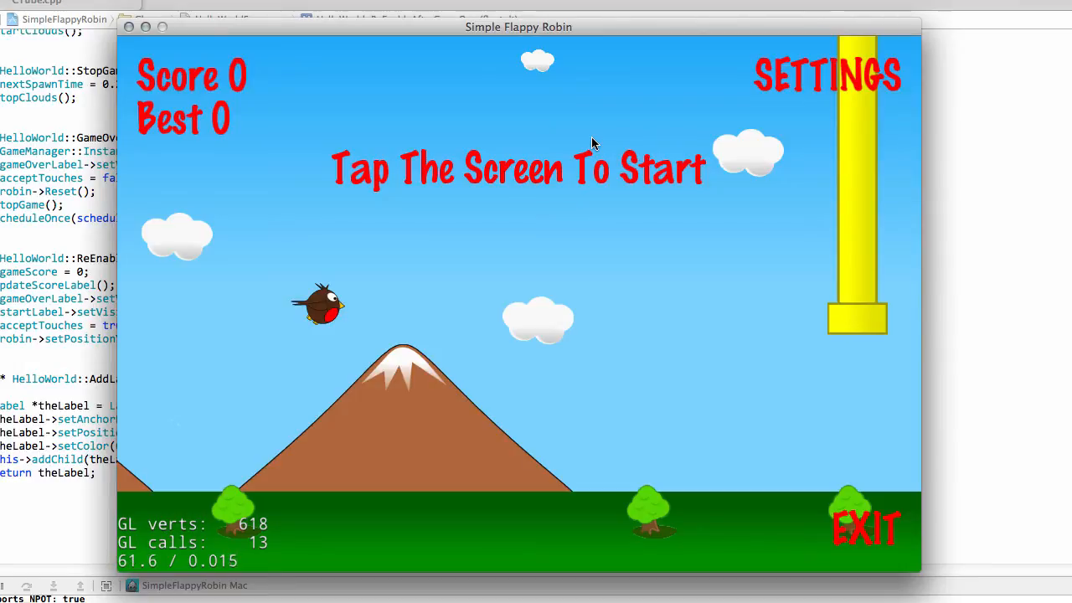
mouse_move(762, 100)
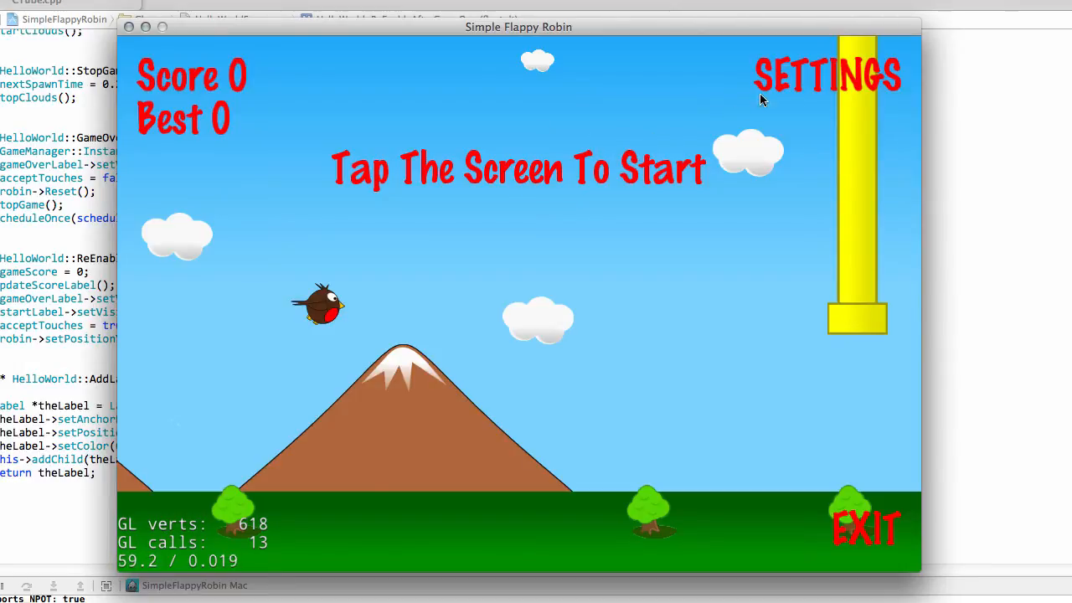
mouse_move(199, 134)
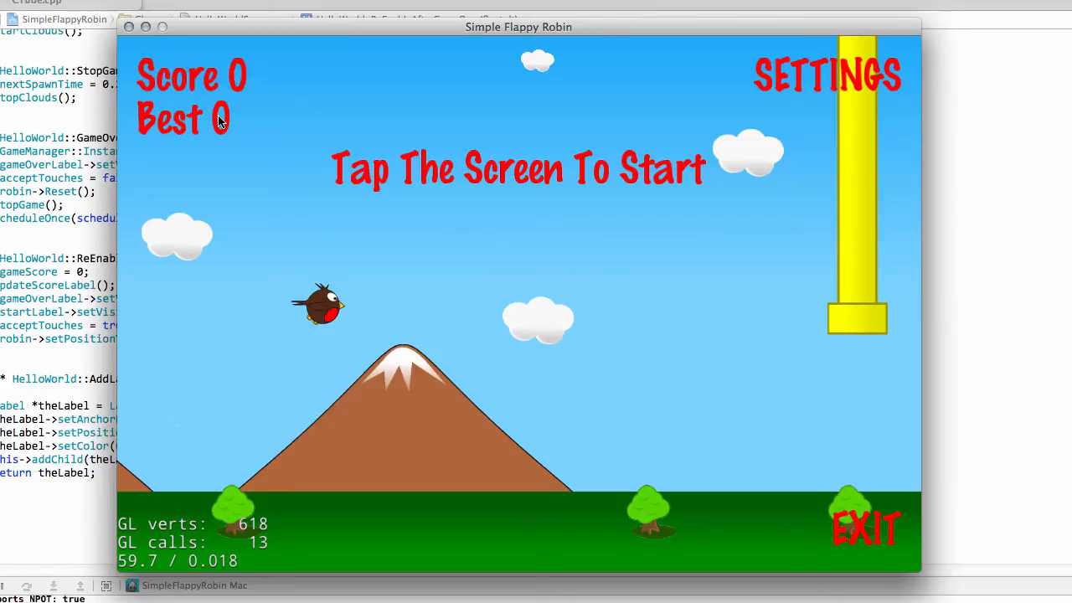
mouse_move(228, 122)
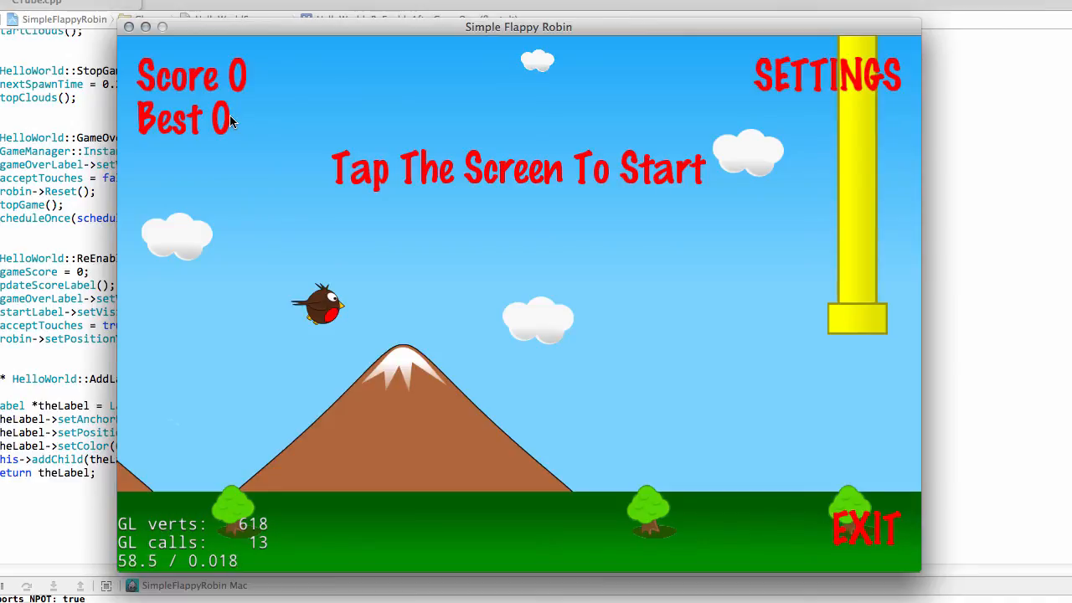
mouse_move(233, 126)
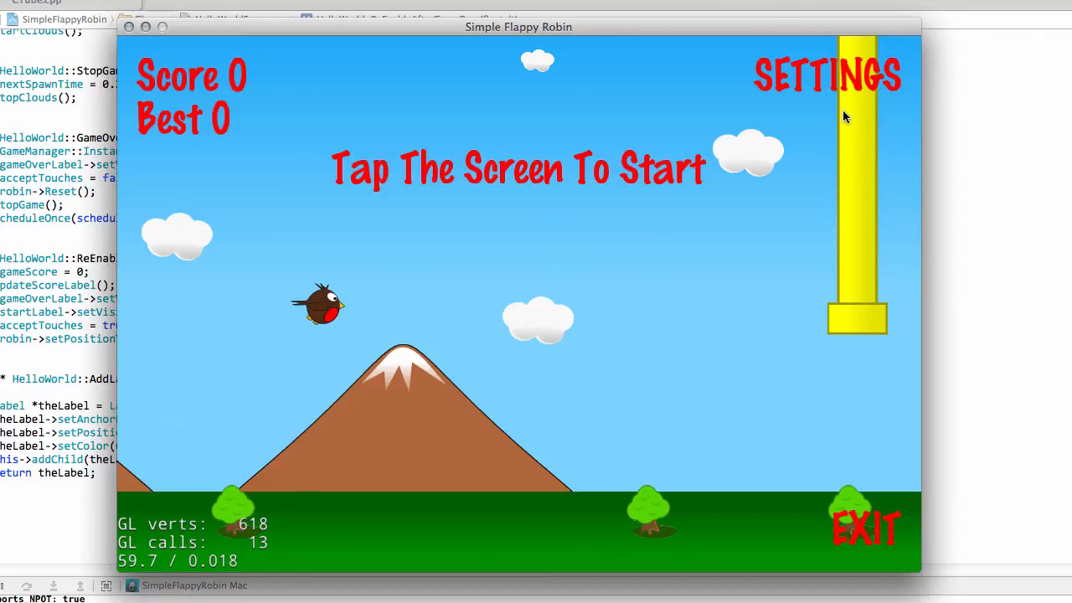
mouse_move(825, 102)
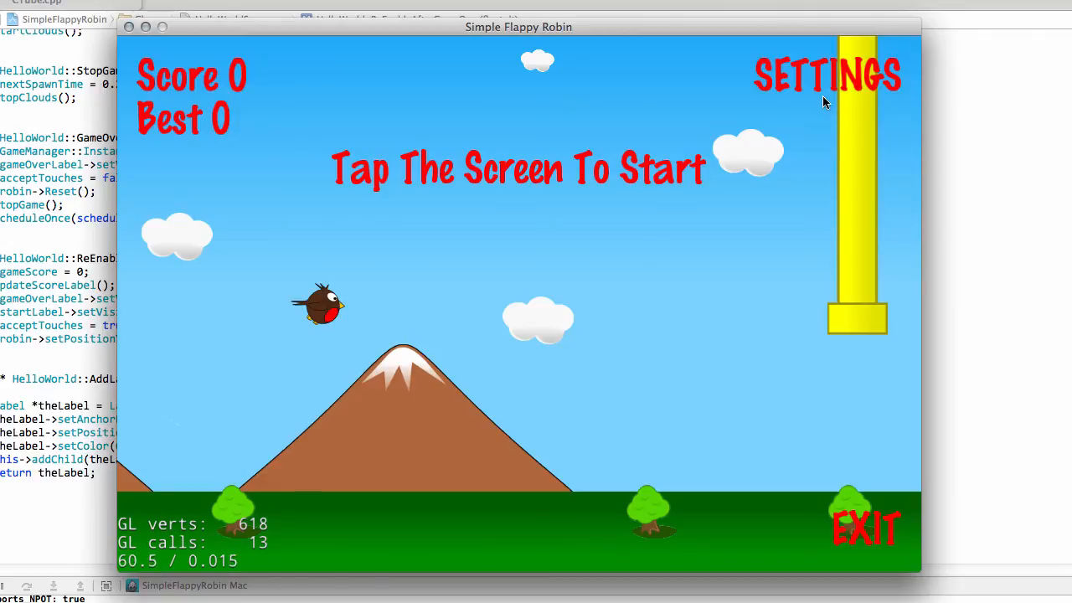
mouse_move(566, 279)
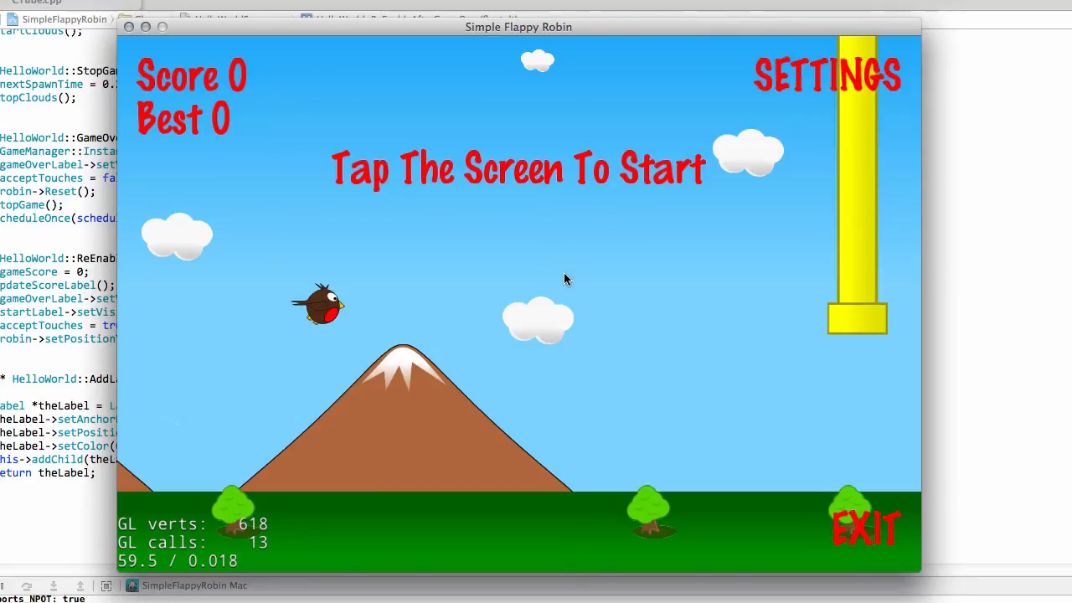
mouse_move(491, 184)
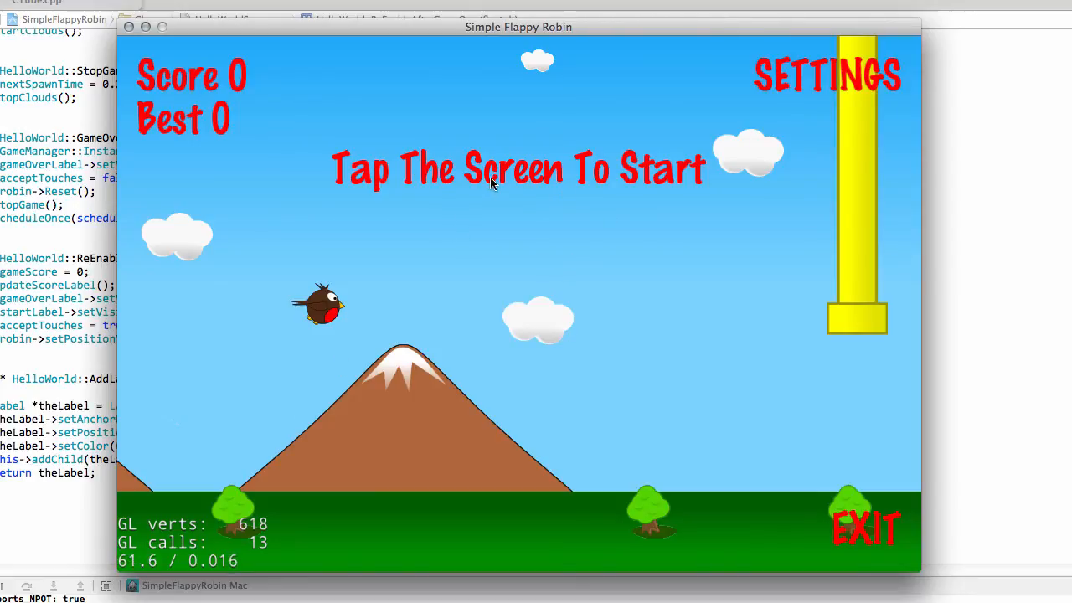
mouse_move(516, 84)
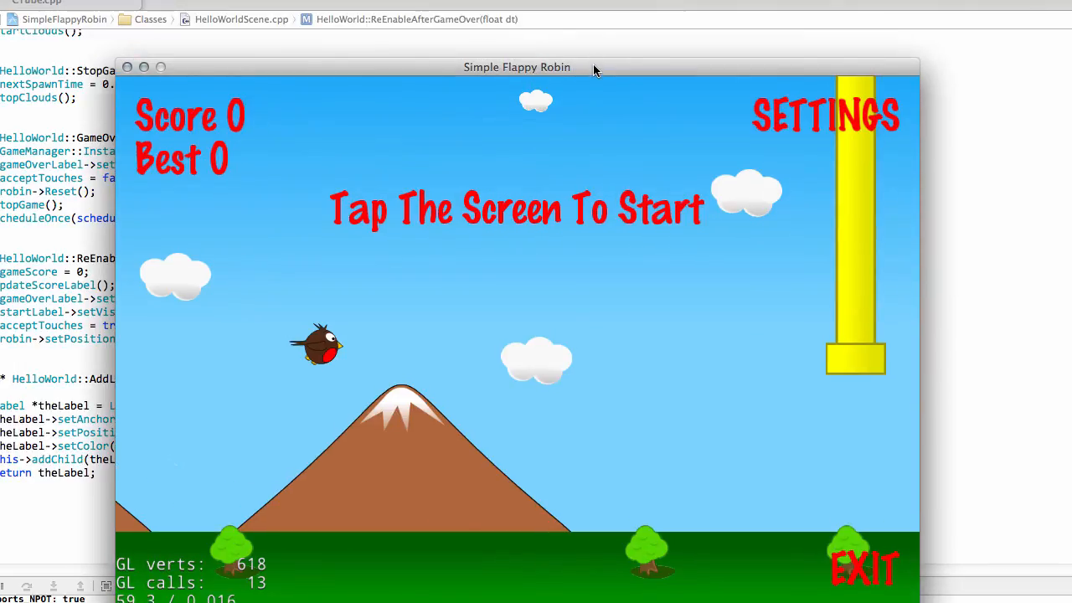
mouse_move(461, 187)
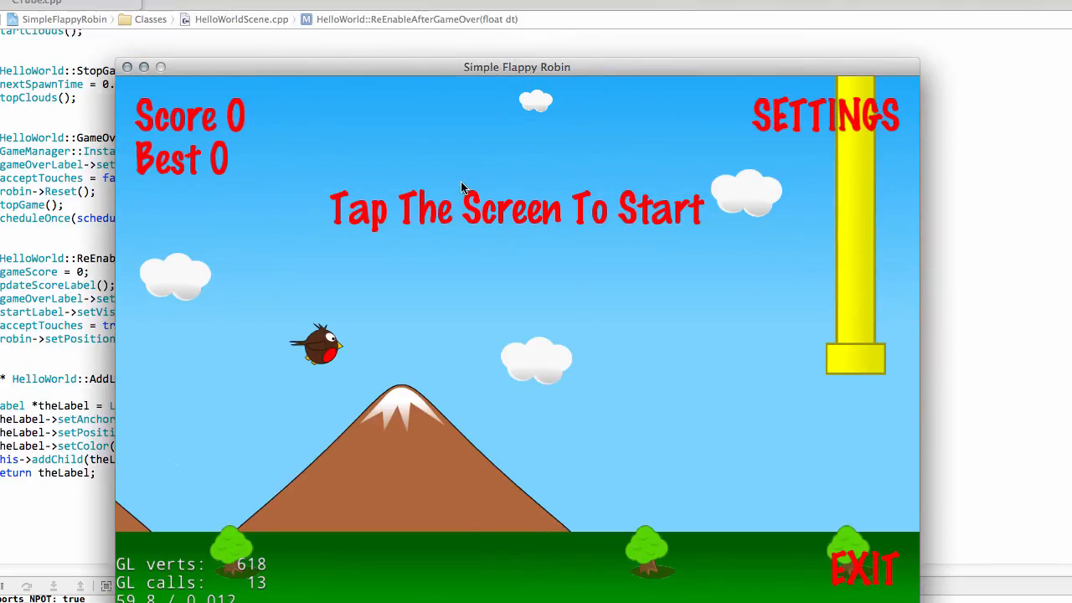